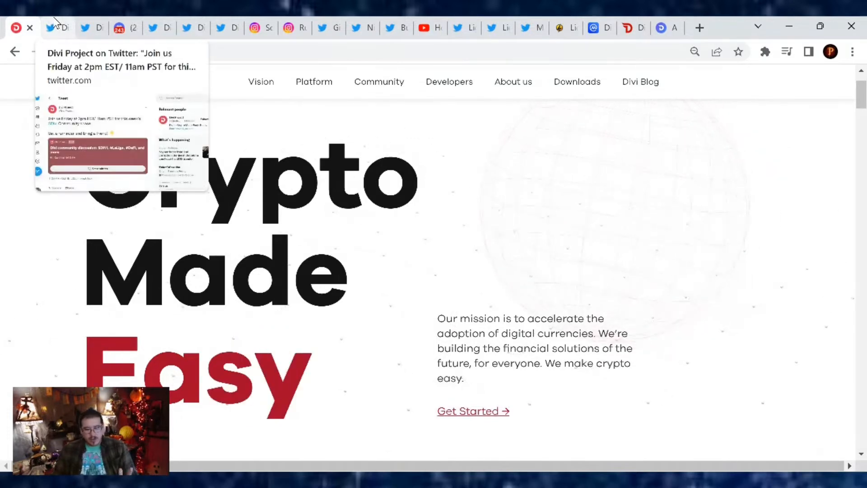
Set a reminder on the Divi community discussion Space for Fri, Oct 21 at 11:00 AM
left_click(55, 28)
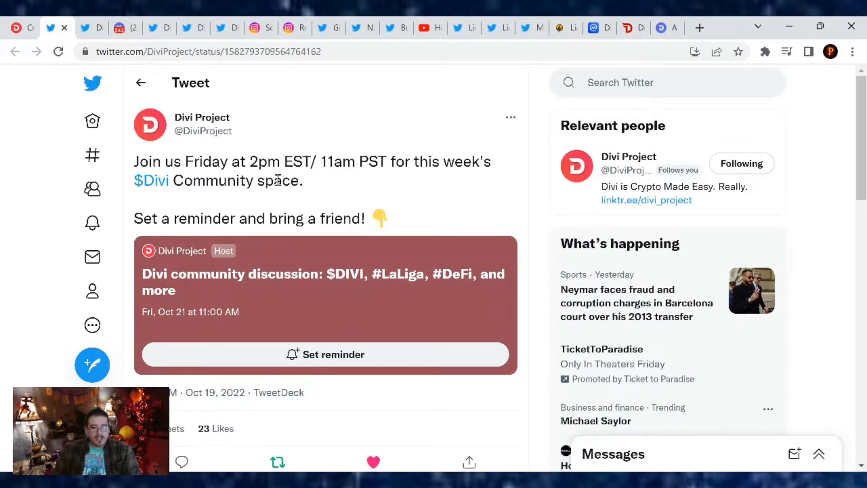
mouse_move(477, 185)
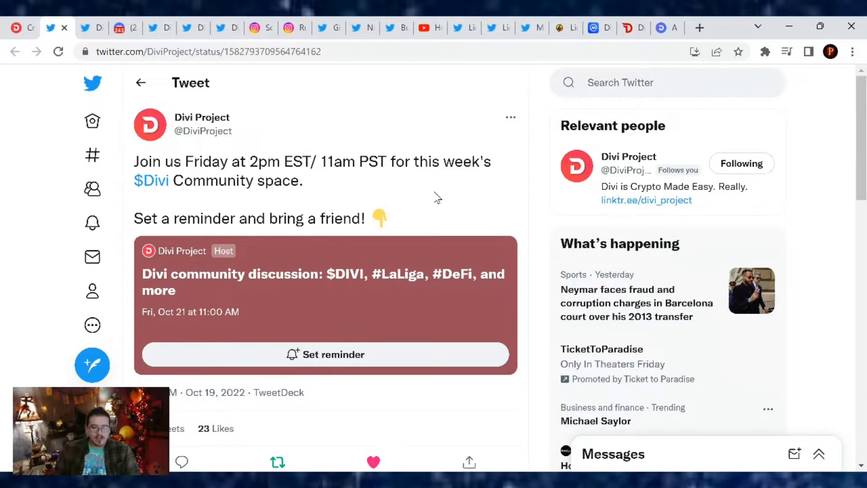
mouse_move(423, 221)
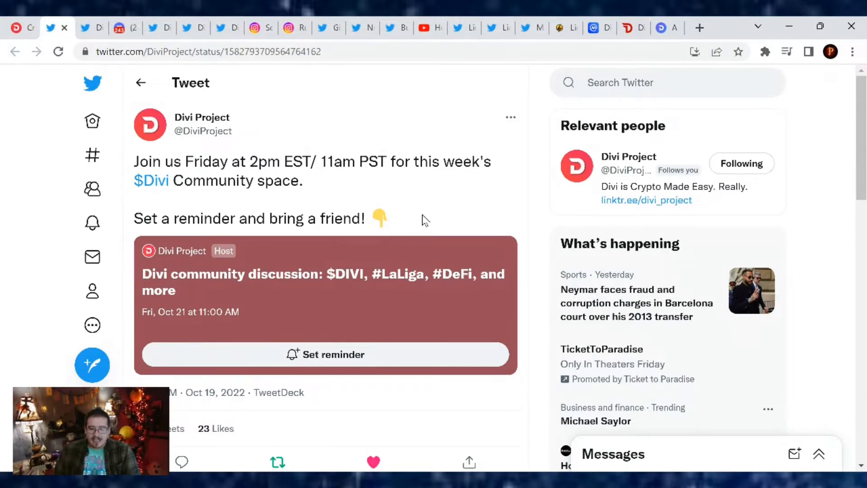
left_click(325, 354)
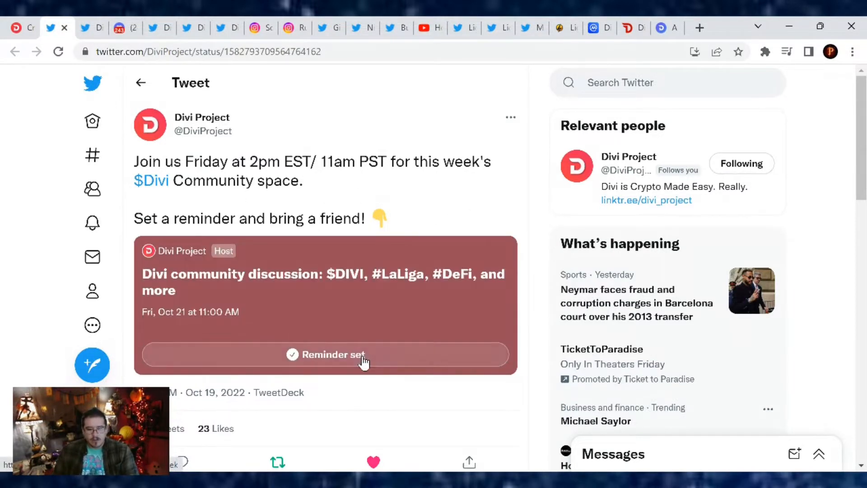
scroll("down", 3)
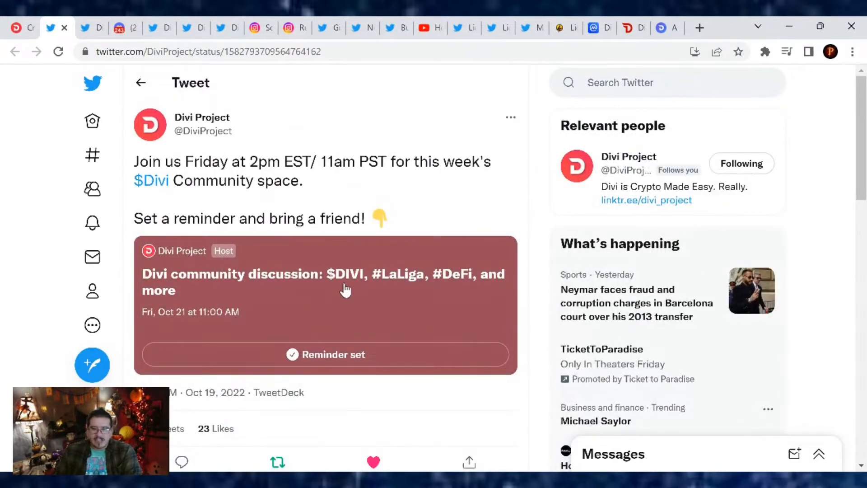
mouse_move(470, 289)
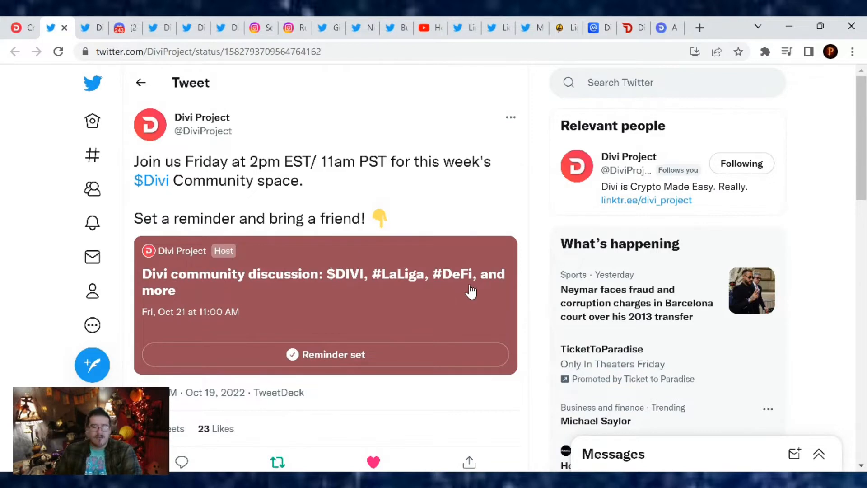
mouse_move(313, 286)
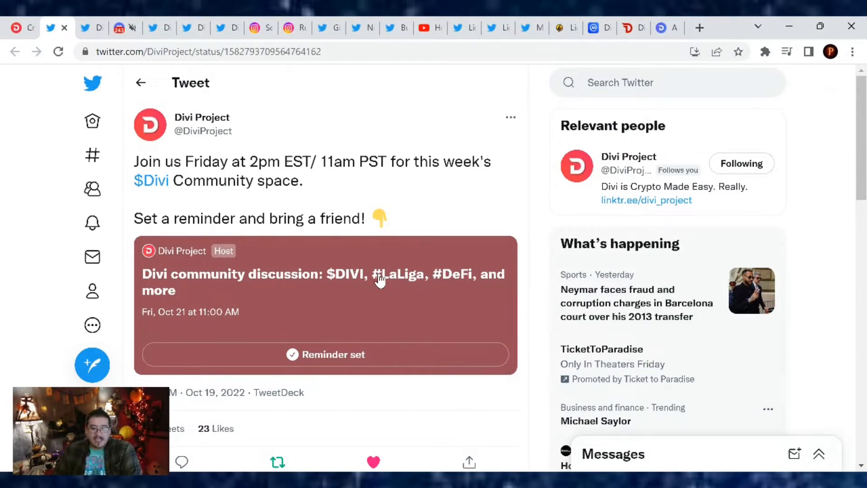
mouse_move(307, 293)
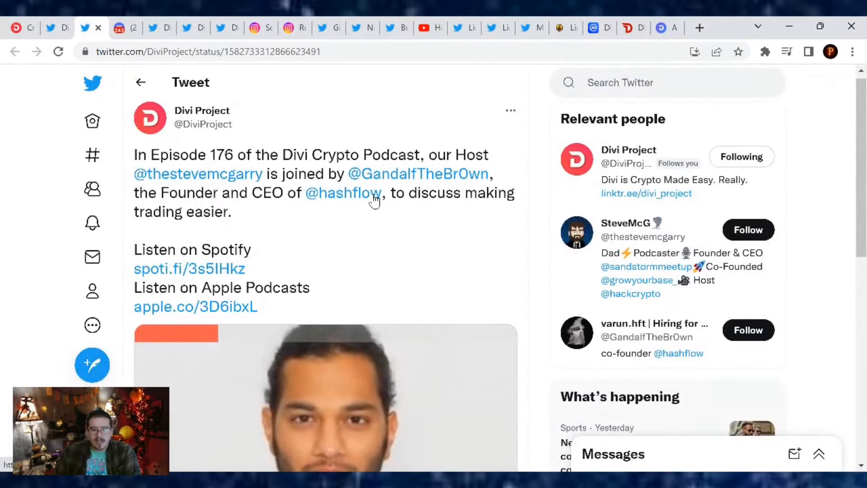
mouse_move(423, 229)
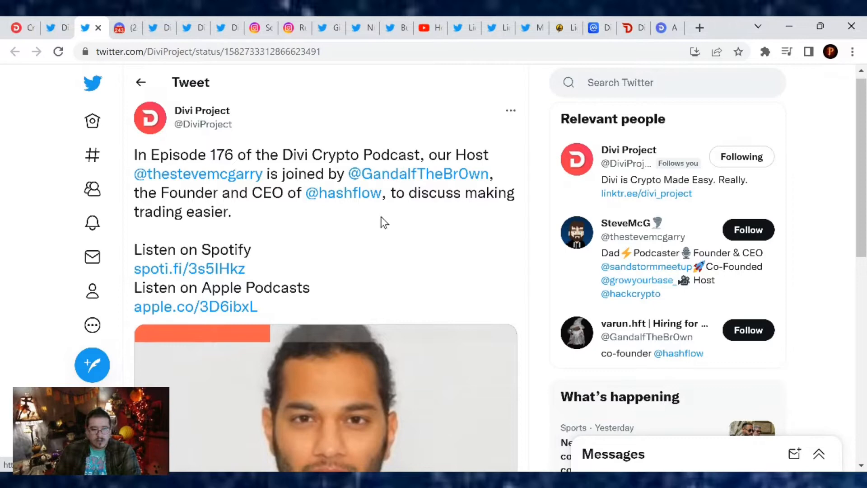
mouse_move(359, 230)
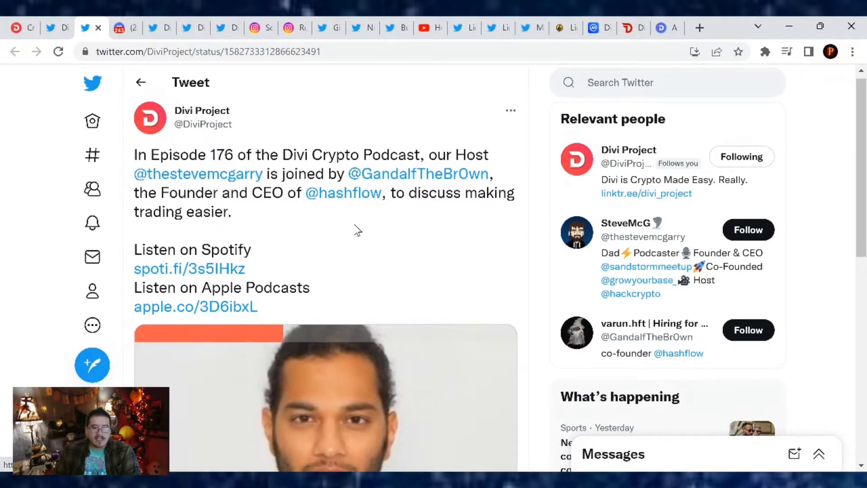
Scroll through the Divi Crypto Podcast Episode 176 announcement tweet
scroll("down", 3)
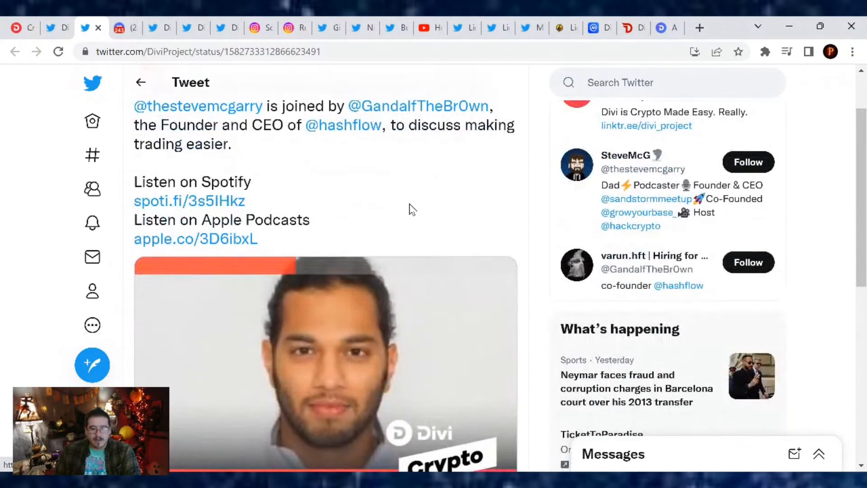
scroll("down", 3)
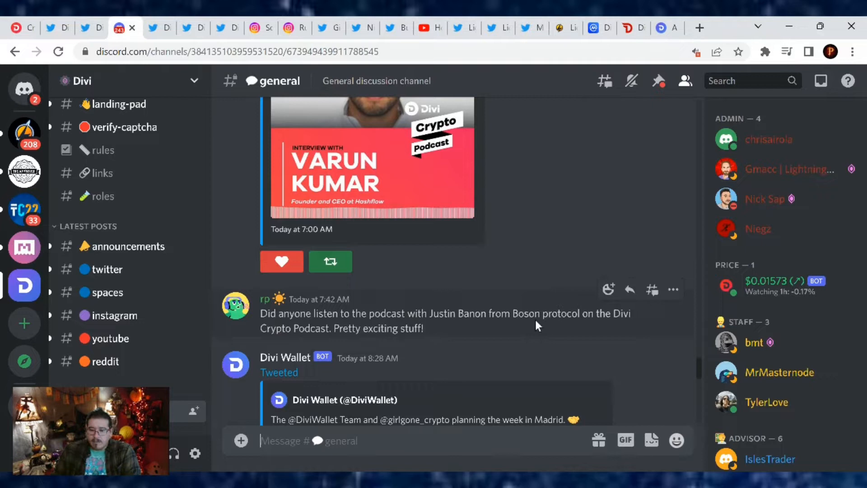
mouse_move(336, 341)
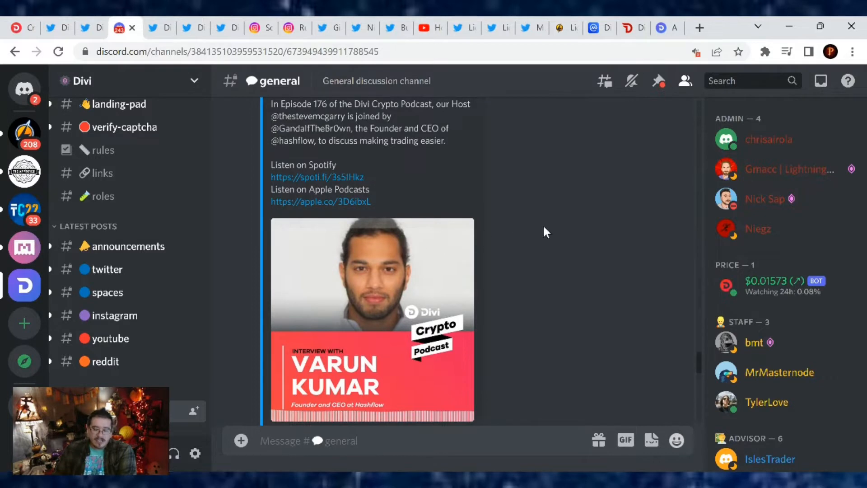
mouse_move(503, 240)
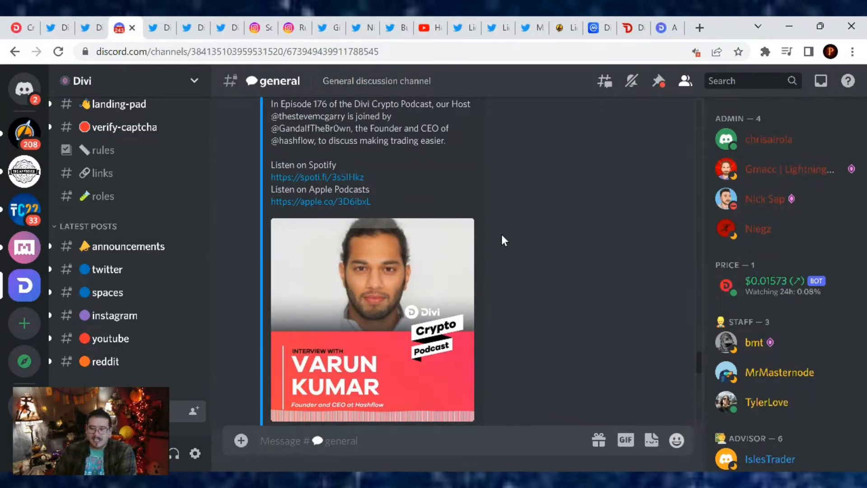
mouse_move(555, 189)
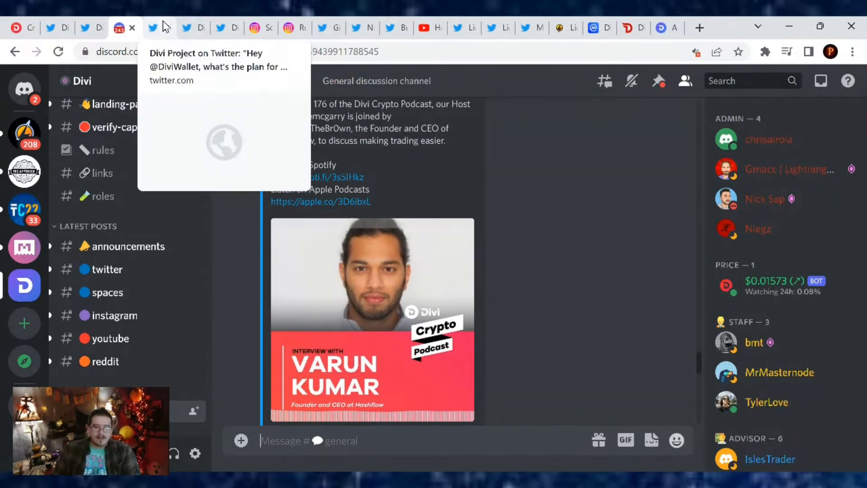
View the Divi Project tweet asking Divi Wallet what the plan for today is
left_click(153, 28)
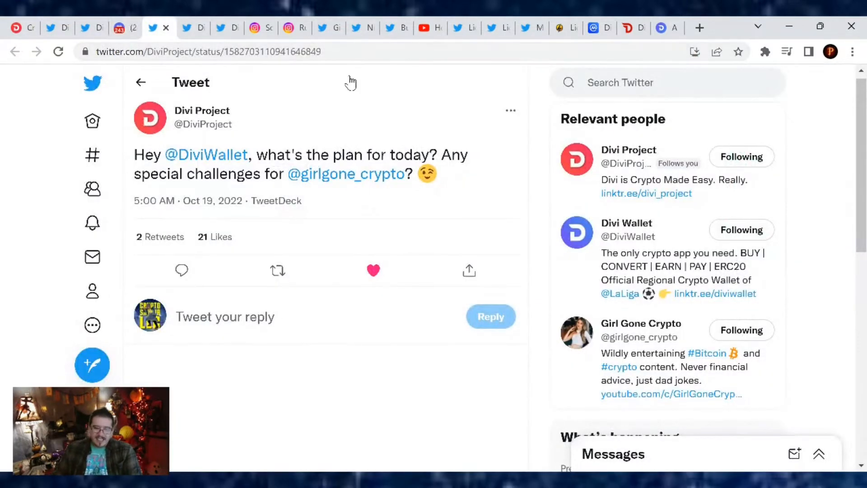
mouse_move(495, 131)
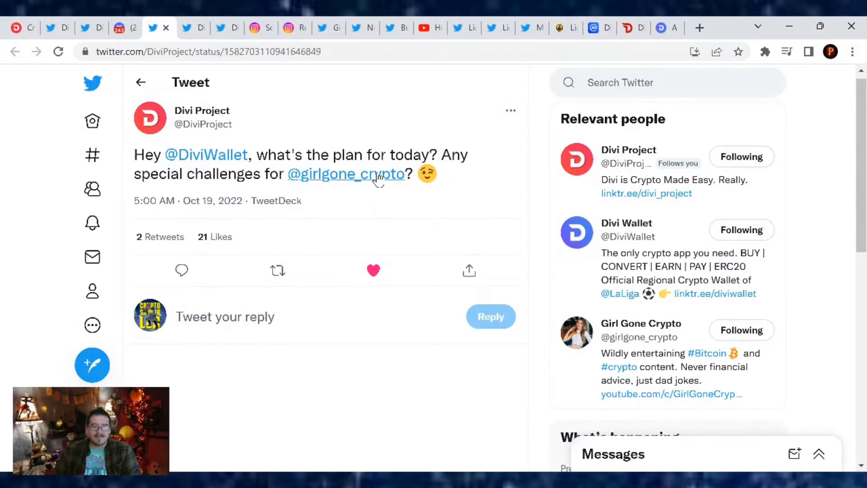
mouse_move(396, 194)
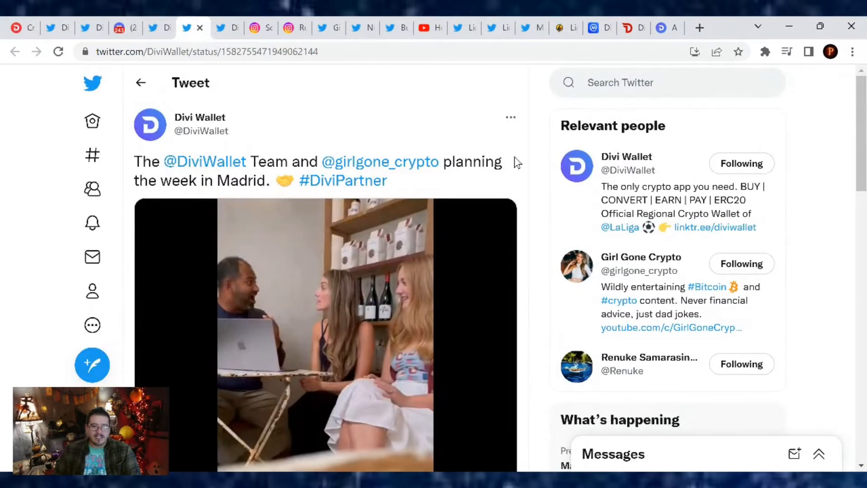
Scroll through the Divi Wallet tweet about planning the week in Madrid
scroll("down", 3)
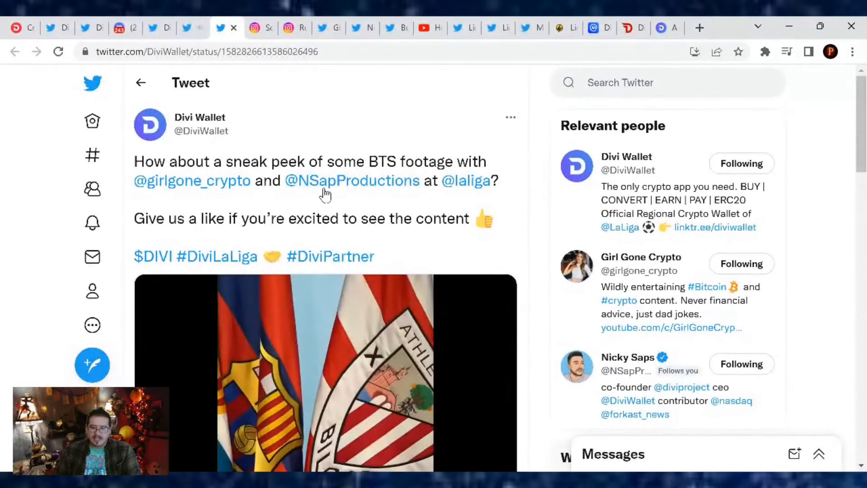
mouse_move(531, 213)
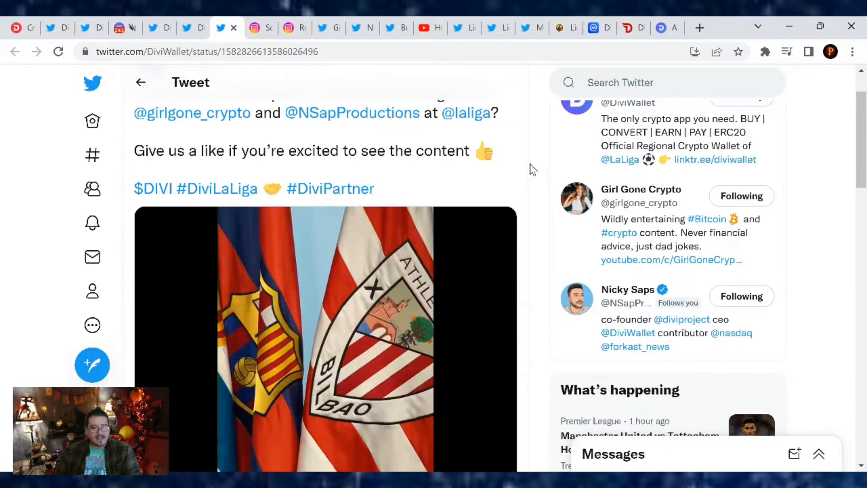
Watch the behind-the-scenes LaLiga video in Divi Wallet's sneak-peek tweet
scroll("down", 3)
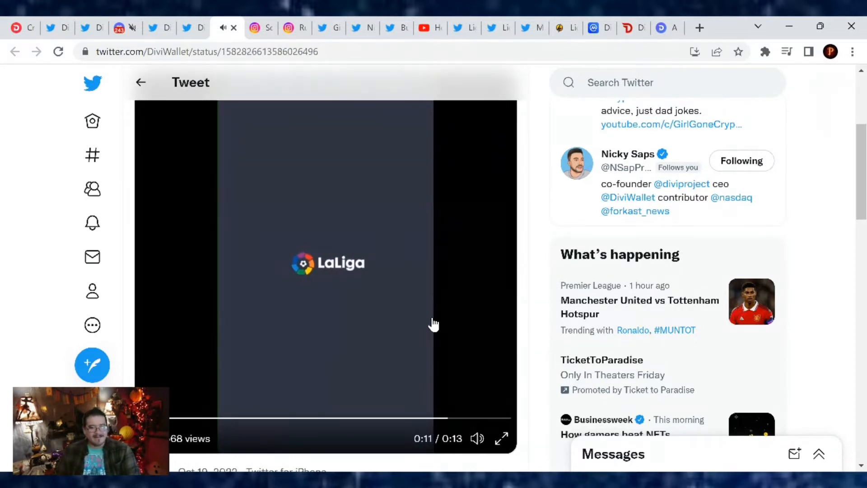
mouse_move(286, 302)
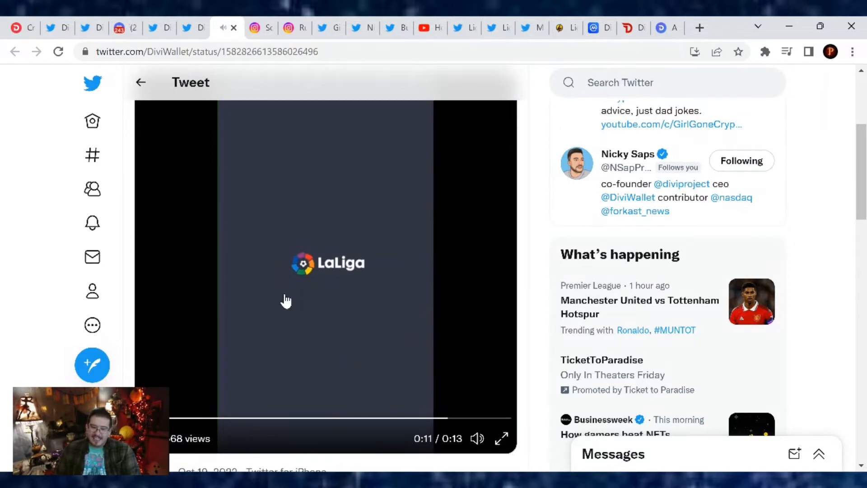
scroll("up", 3)
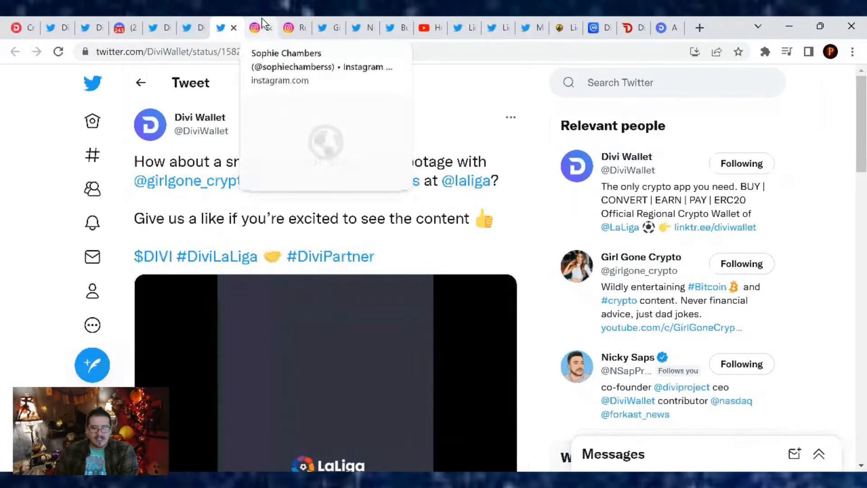
left_click(255, 28)
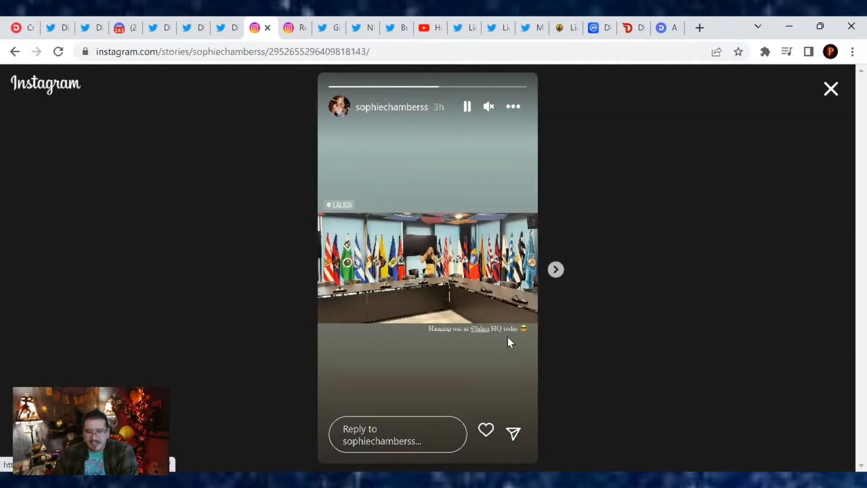
left_click(467, 107)
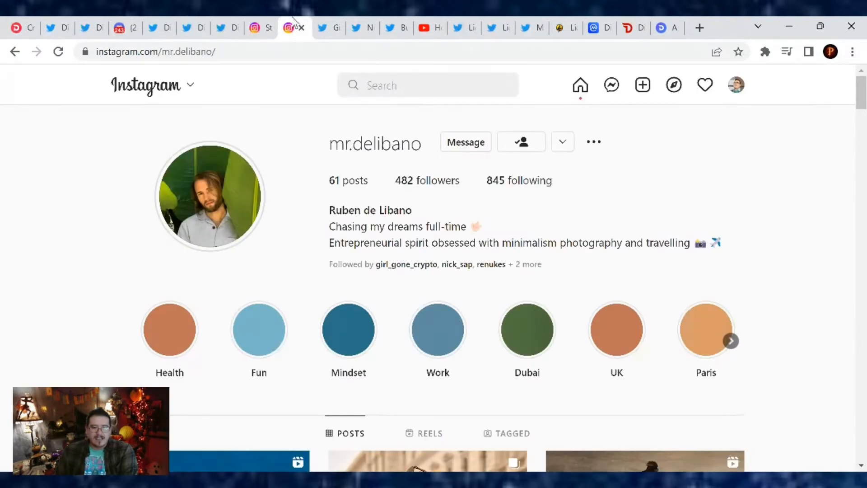
left_click(210, 196)
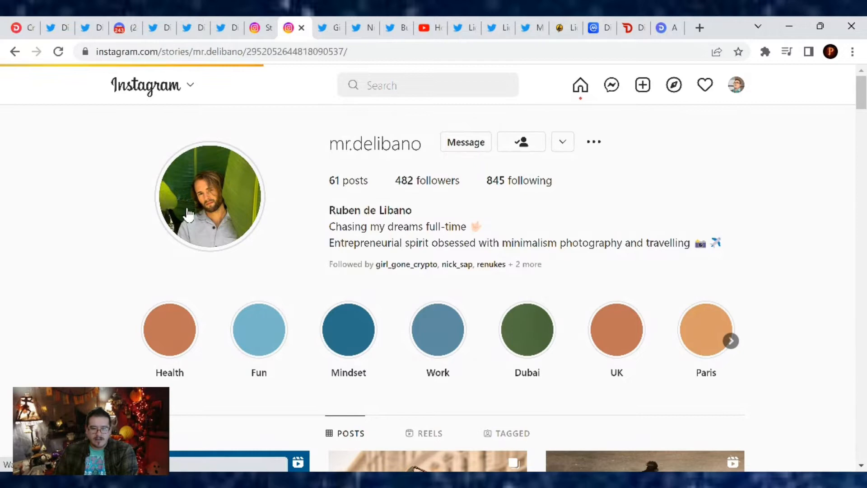
left_click(210, 196)
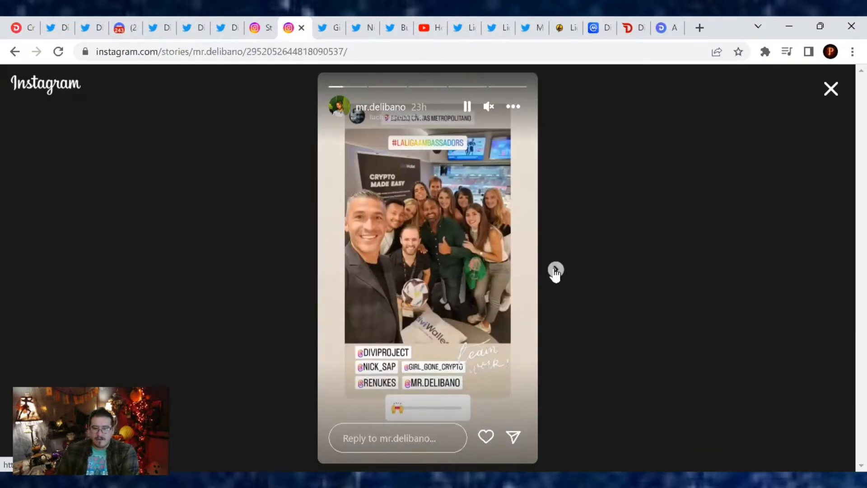
left_click(555, 269)
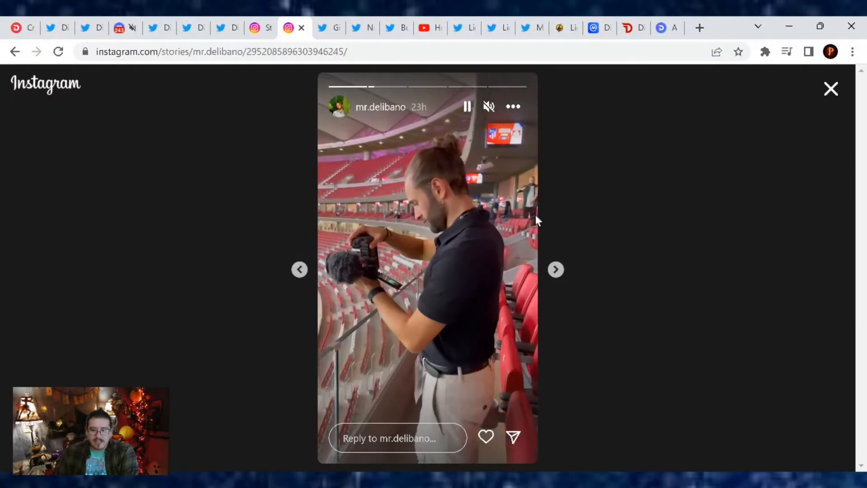
left_click(489, 107)
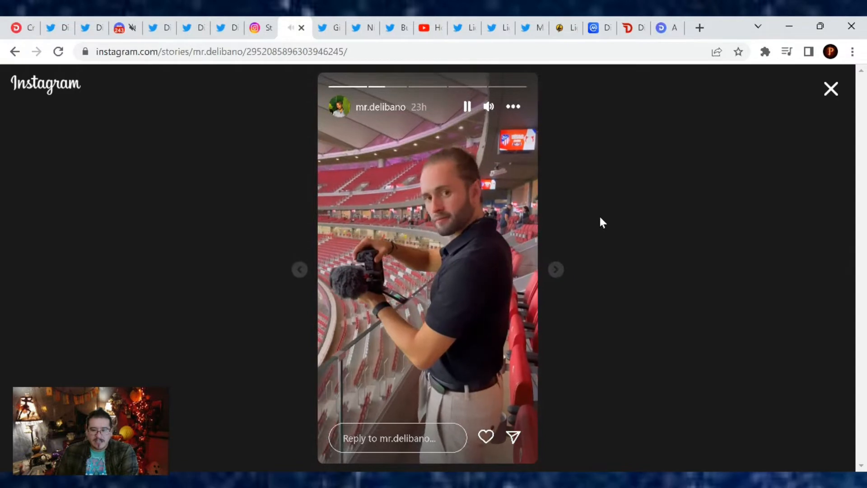
left_click(556, 269)
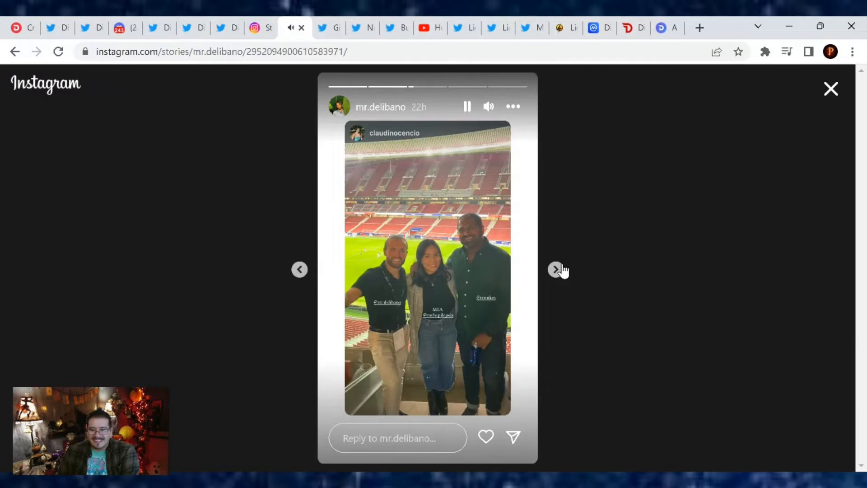
left_click(556, 269)
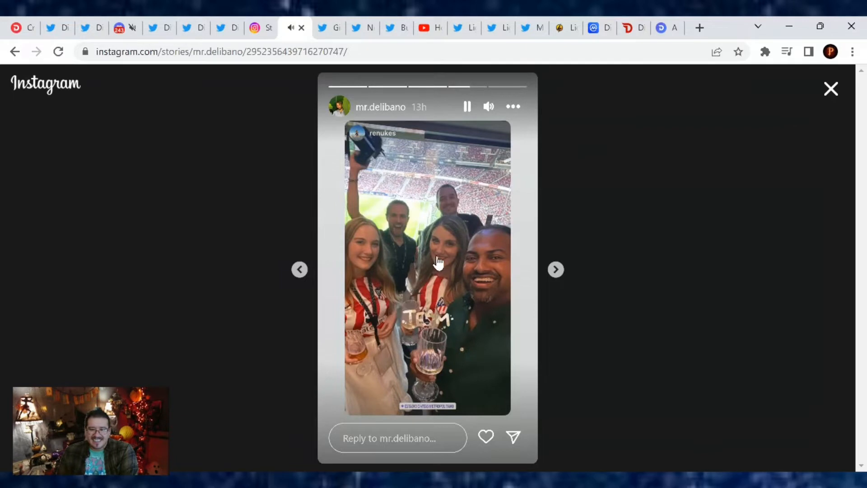
mouse_move(555, 276)
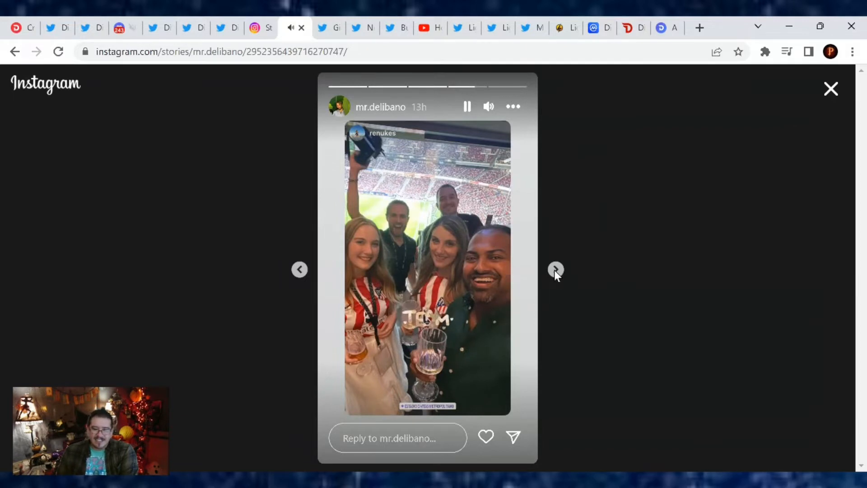
left_click(555, 269)
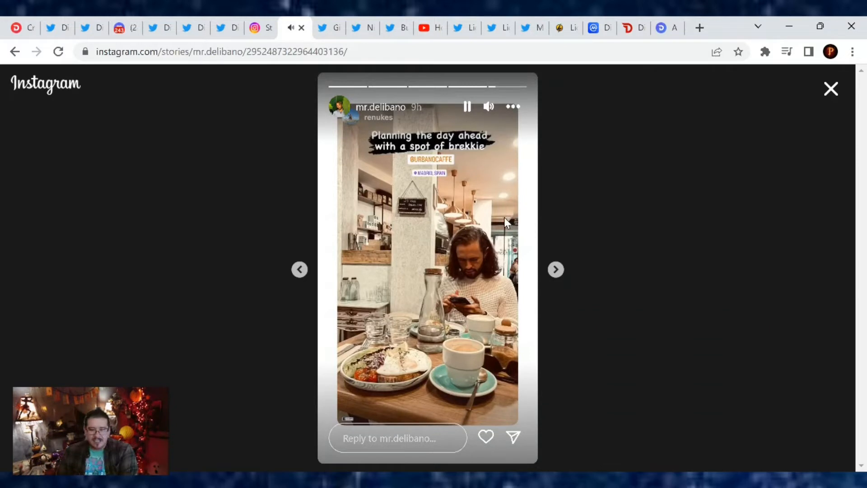
mouse_move(589, 224)
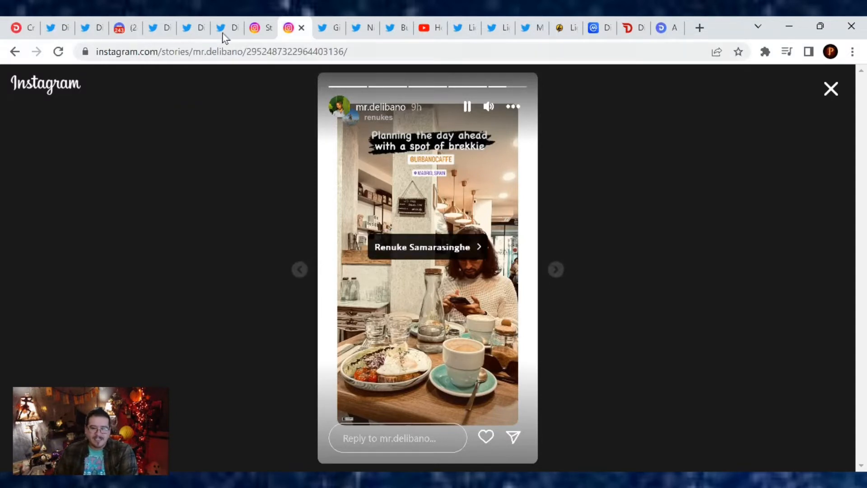
left_click(226, 28)
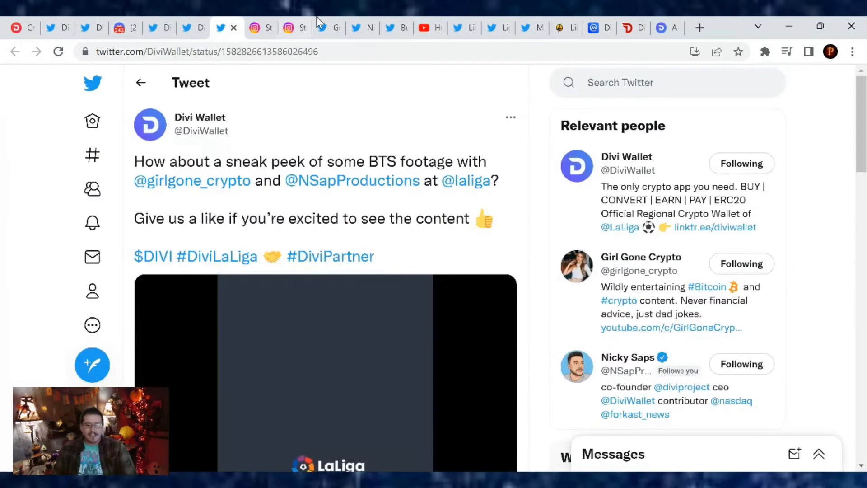
left_click(192, 181)
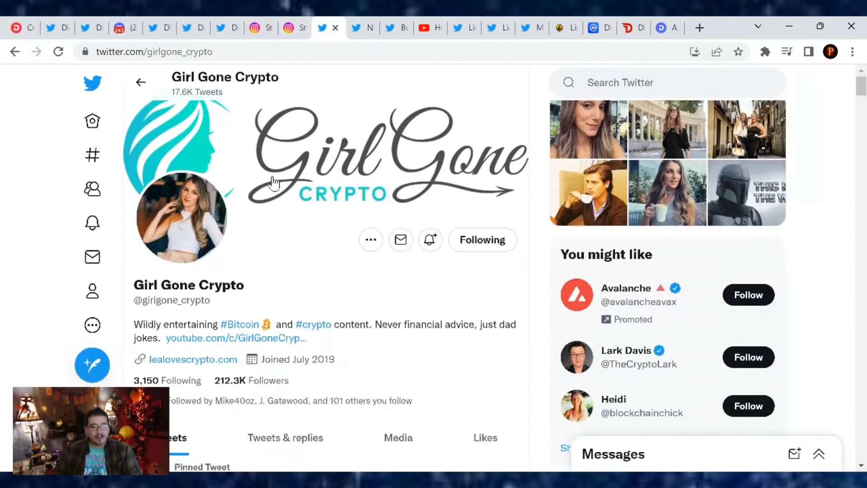
scroll("down", 3)
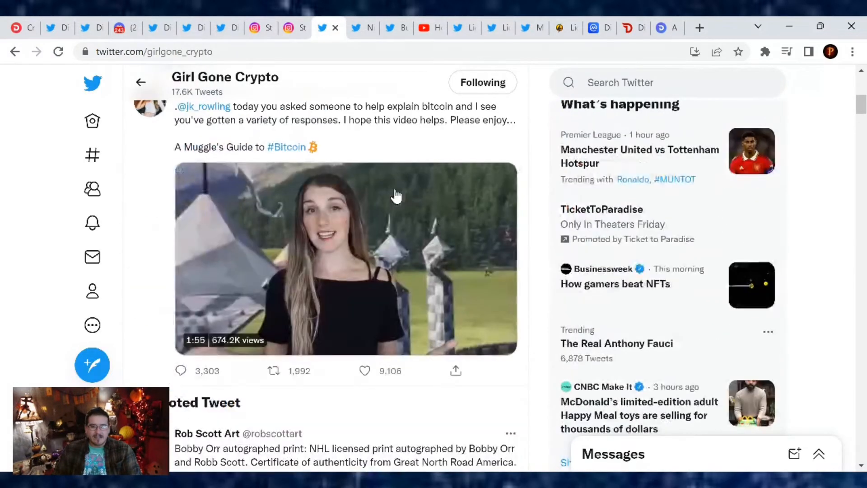
scroll("down", 3)
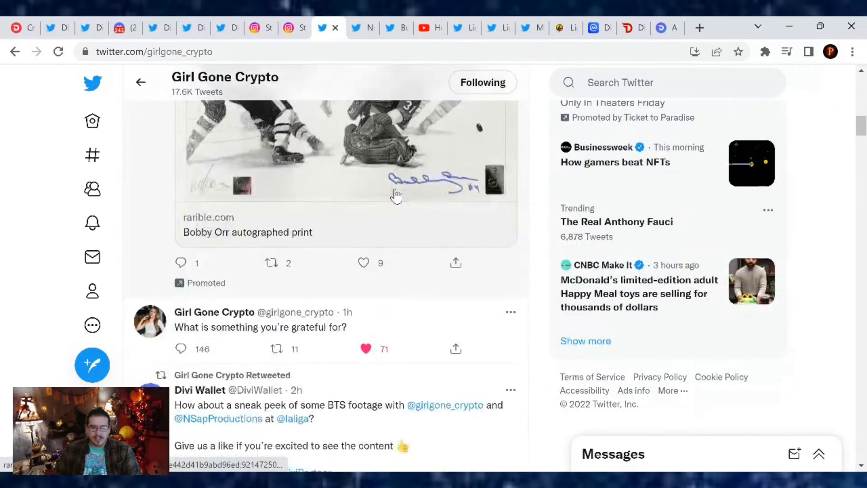
scroll("down", 3)
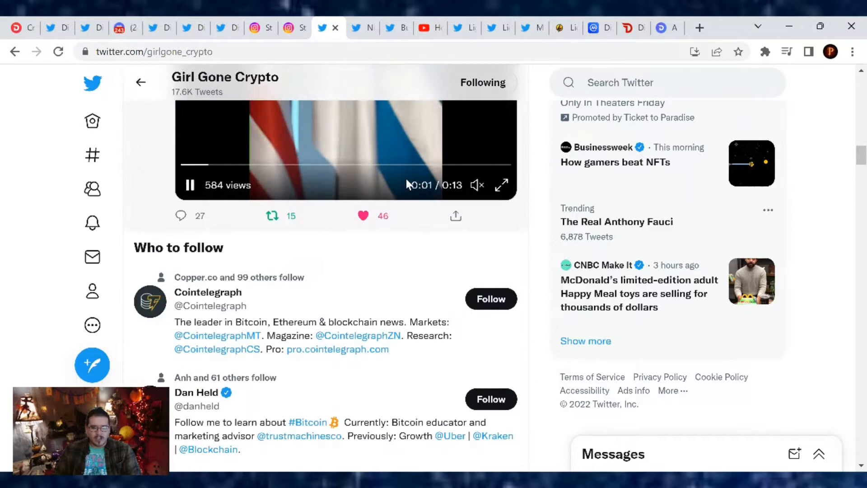
scroll("down", 3)
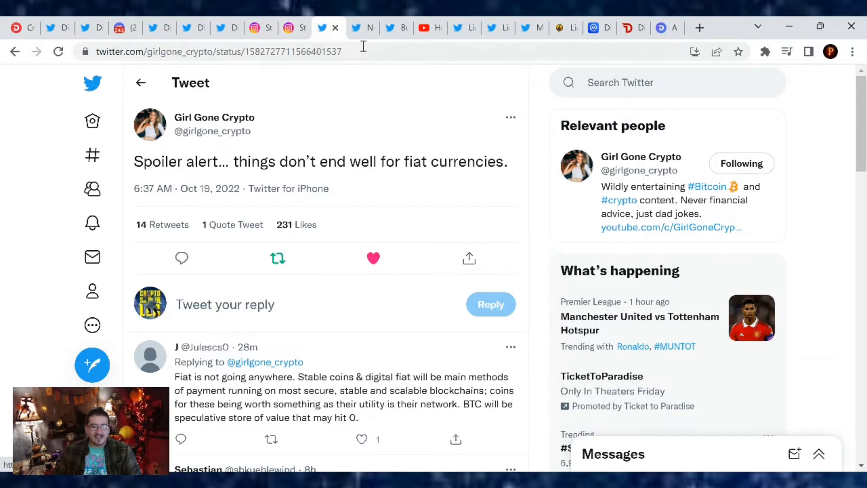
View the Nicky Saps tweet about every jurisdiction except the US fighting to become a crypto hub
left_click(357, 28)
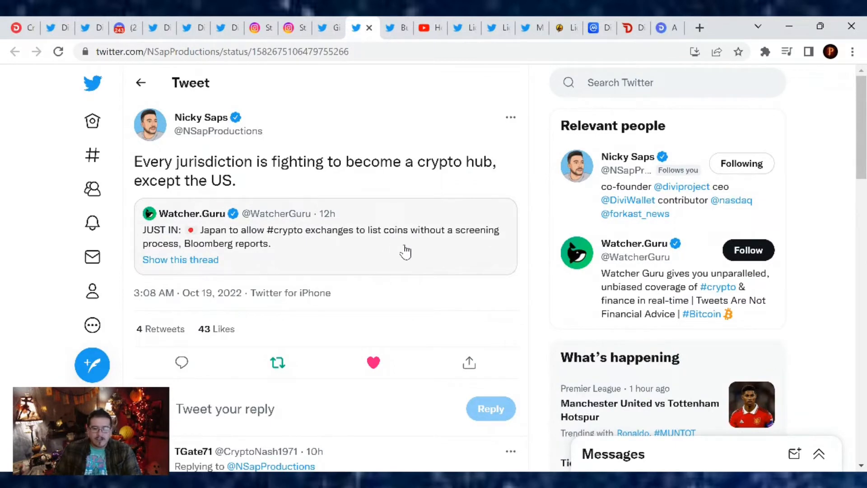
mouse_move(383, 258)
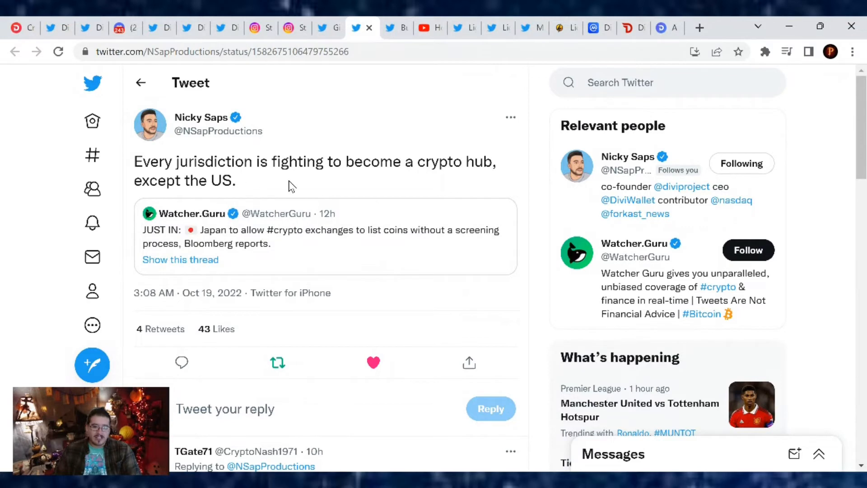
mouse_move(283, 208)
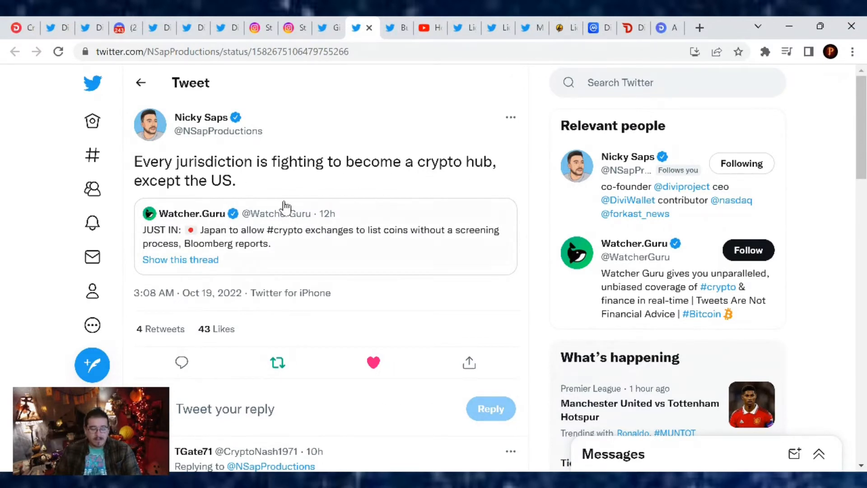
mouse_move(477, 188)
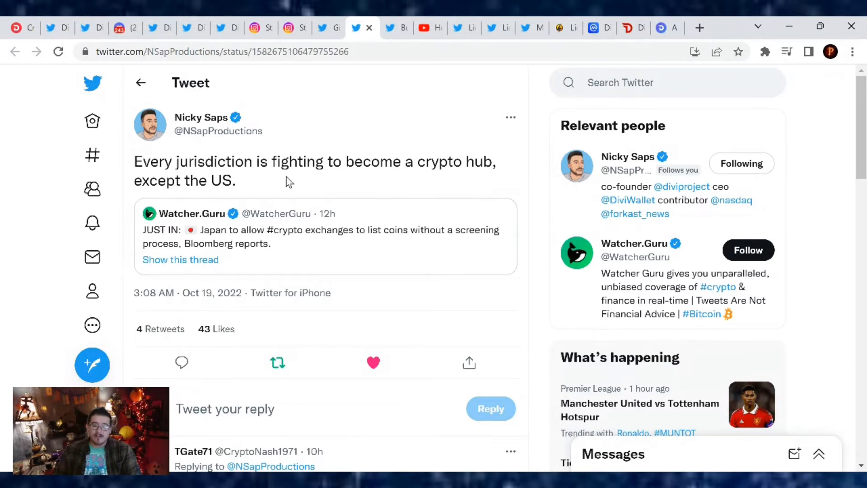
mouse_move(402, 191)
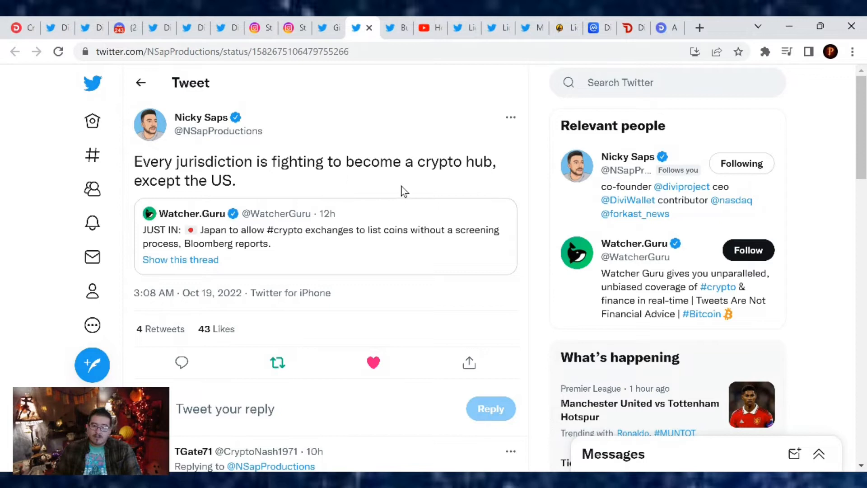
mouse_move(493, 190)
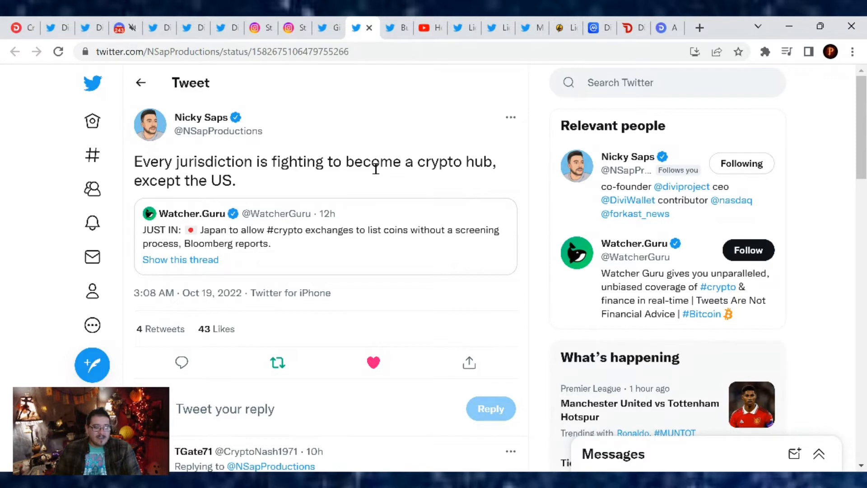
mouse_move(354, 182)
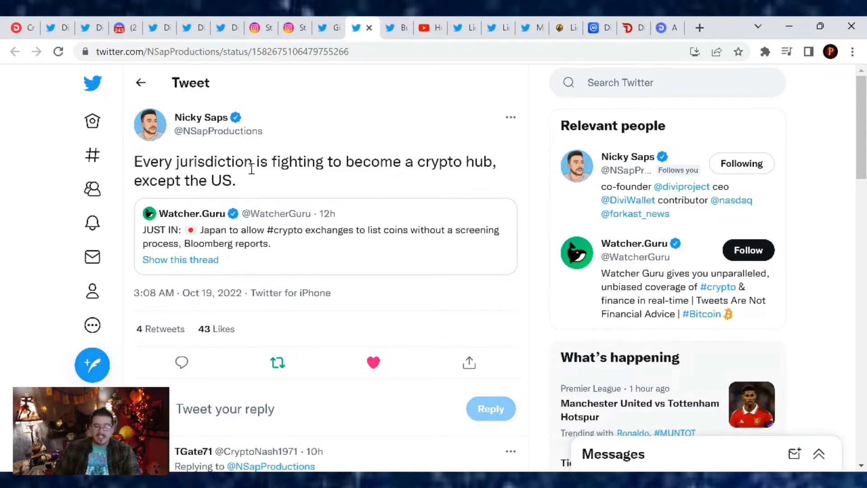
mouse_move(409, 145)
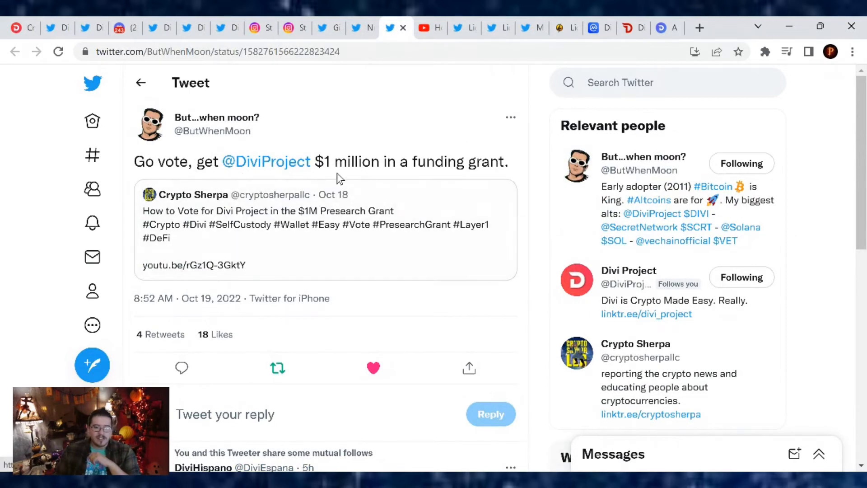
mouse_move(518, 176)
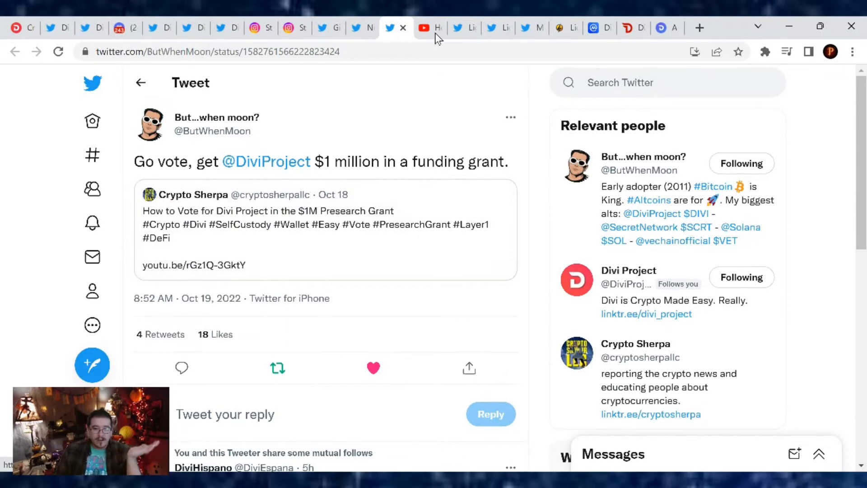
Browse the how-to-vote-for-Divi Presearch grant video's description and comments, then move to the LightningWorks tweet
left_click(423, 28)
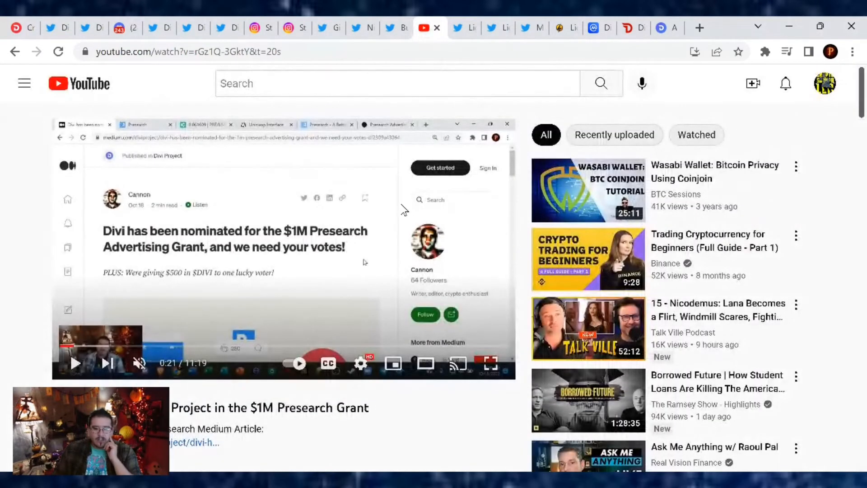
scroll("down", 3)
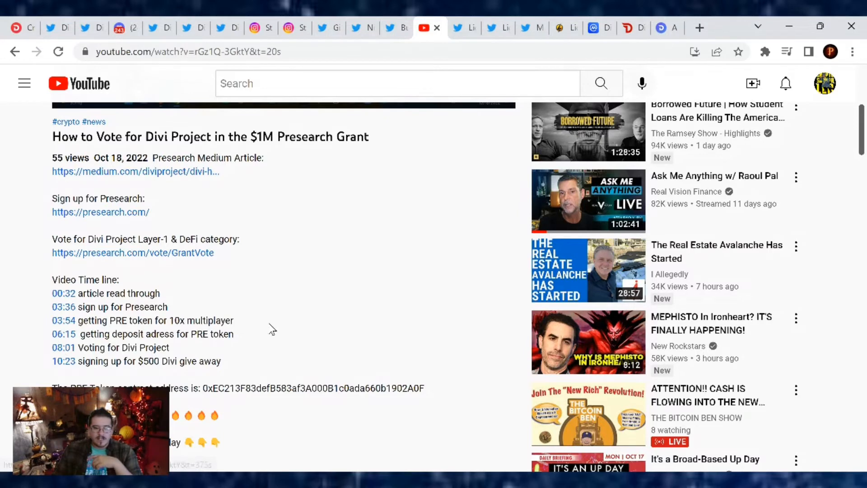
scroll("down", 3)
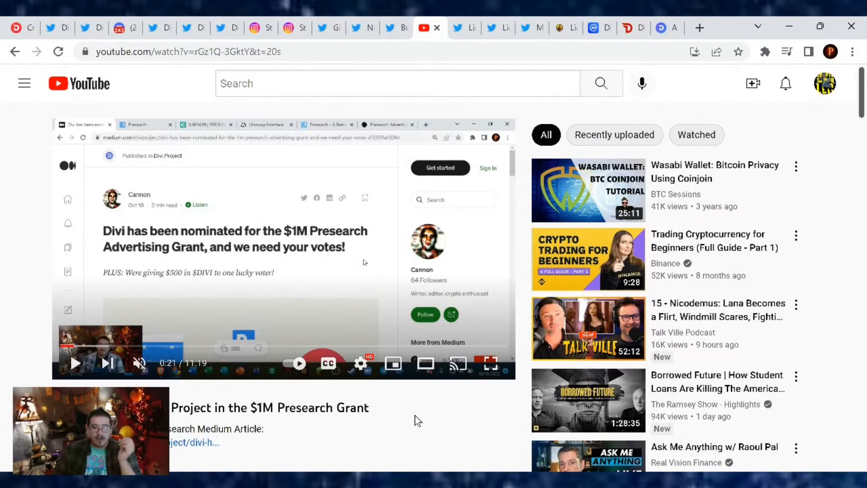
scroll("down", 3)
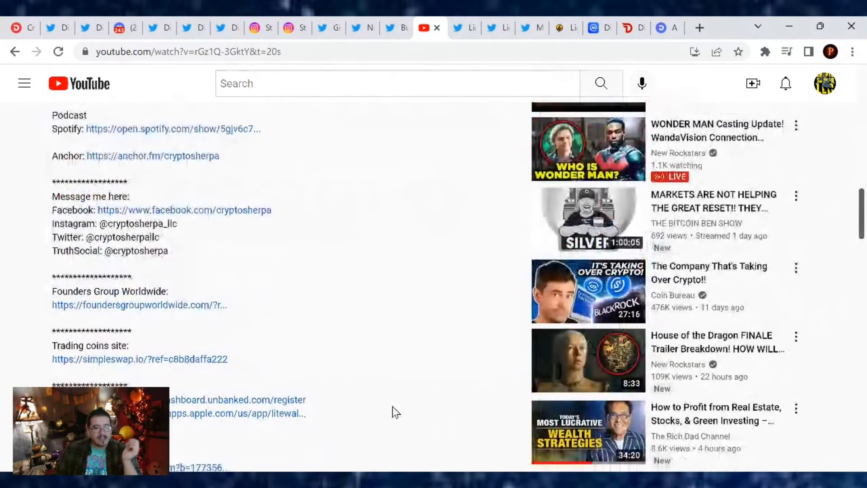
scroll("down", 3)
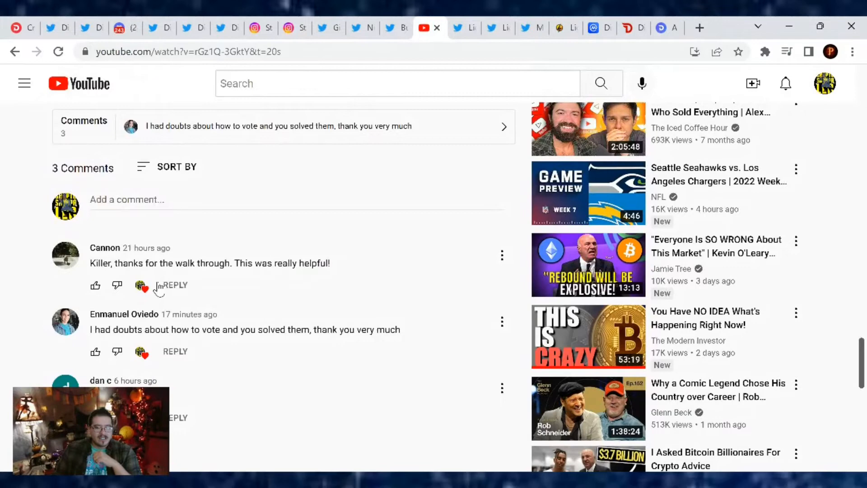
mouse_move(271, 299)
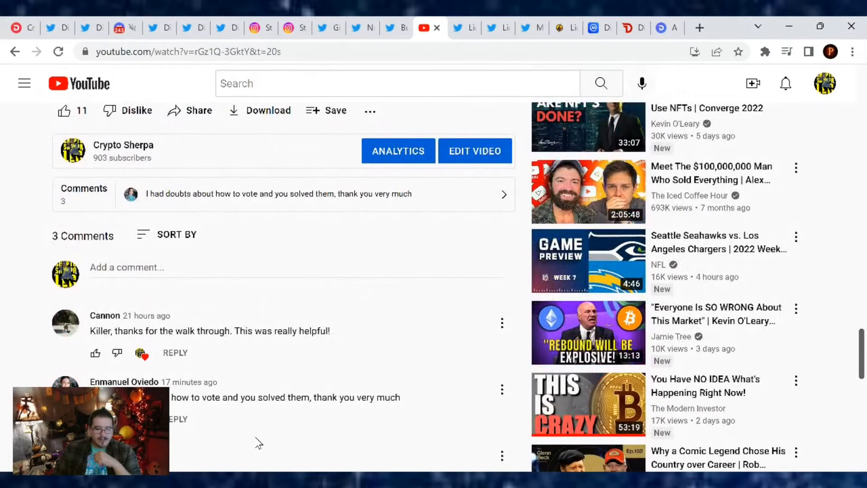
scroll("down", 3)
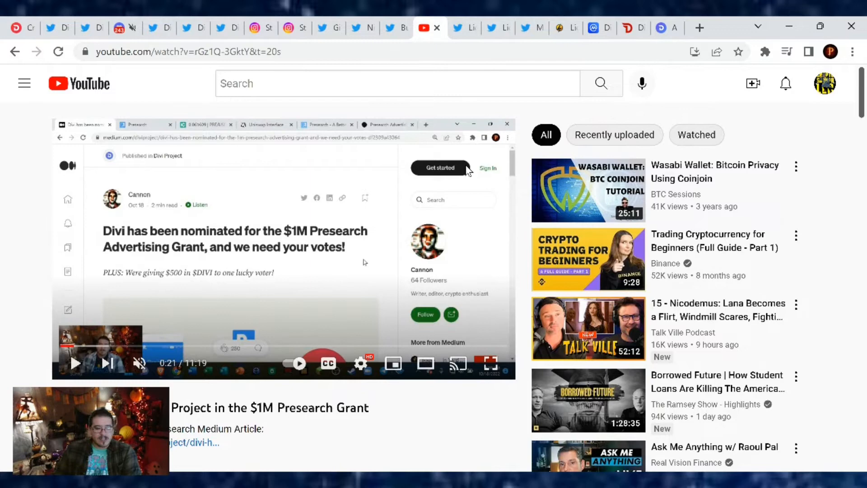
mouse_move(390, 122)
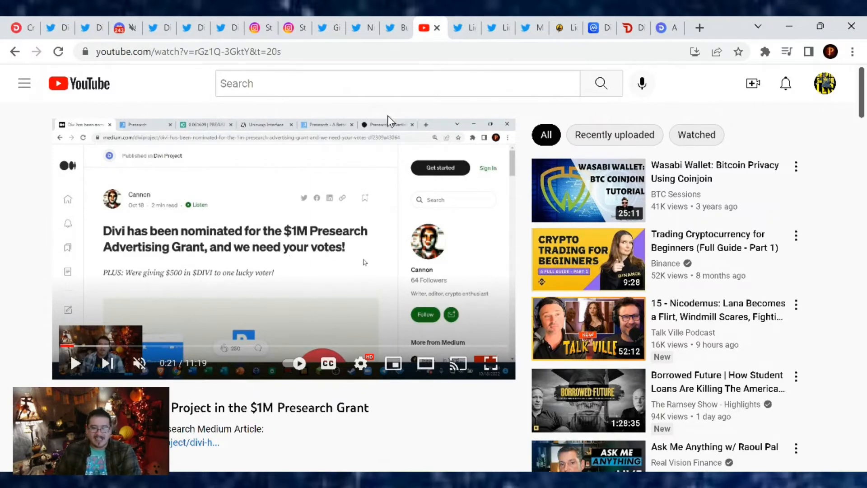
left_click(458, 28)
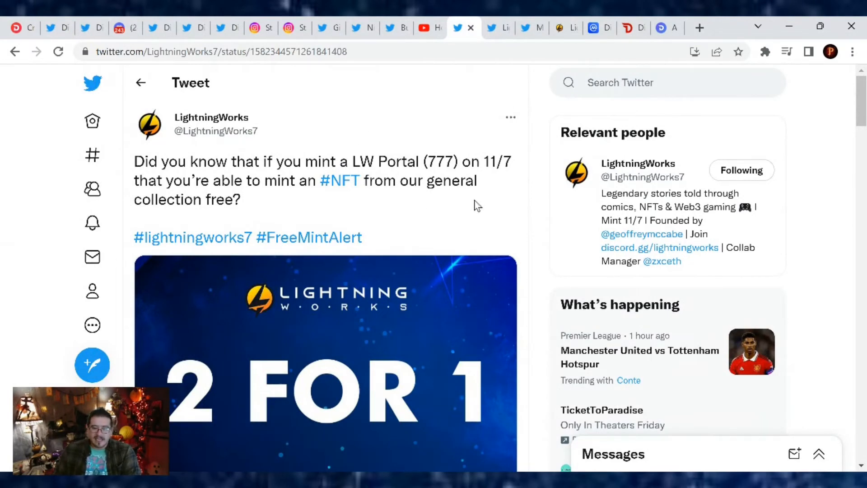
mouse_move(494, 177)
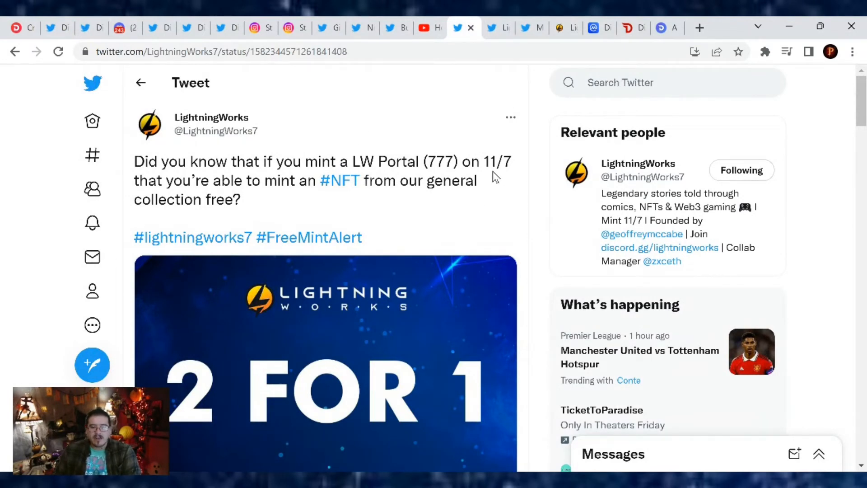
mouse_move(365, 201)
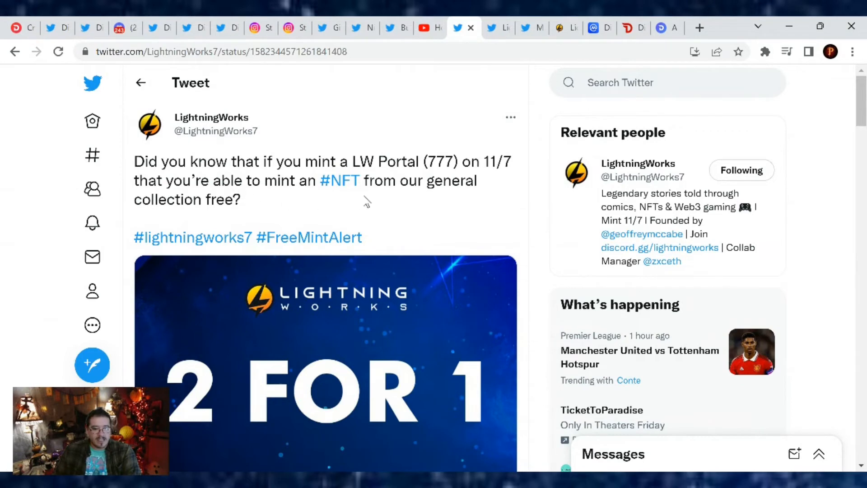
Scroll down the LightningWorks tweet to reveal the 2 FOR 1 free NFT mint image
scroll("down", 3)
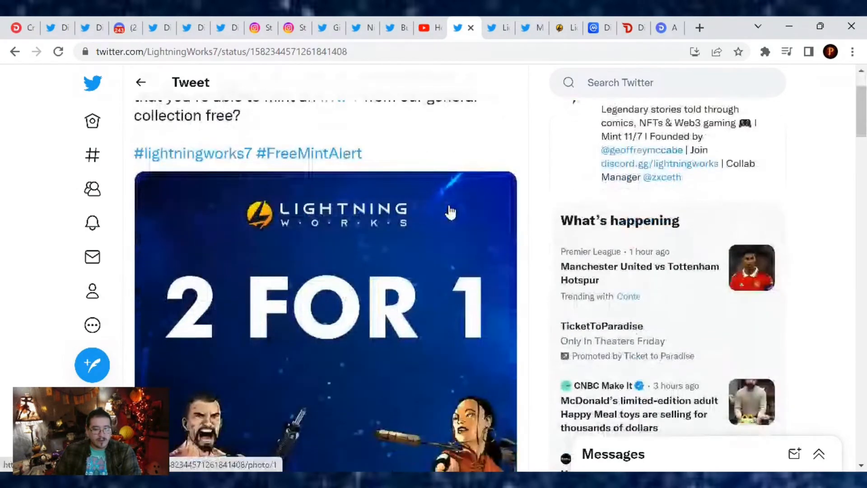
scroll("down", 3)
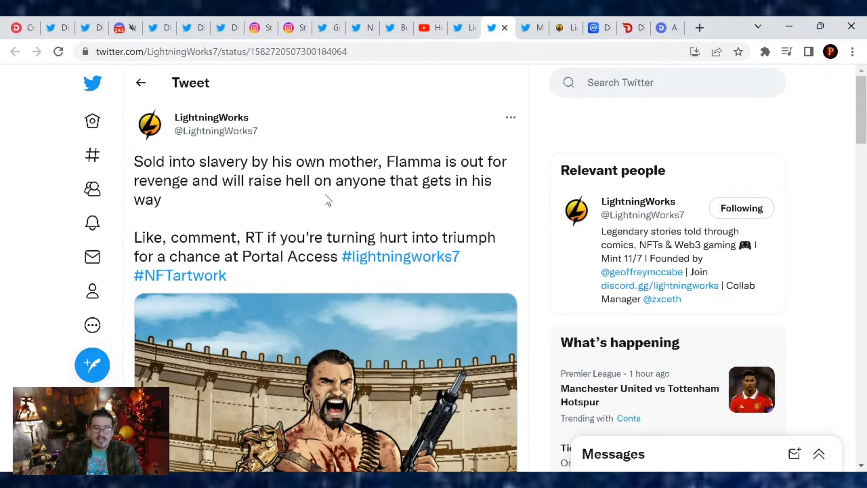
mouse_move(407, 188)
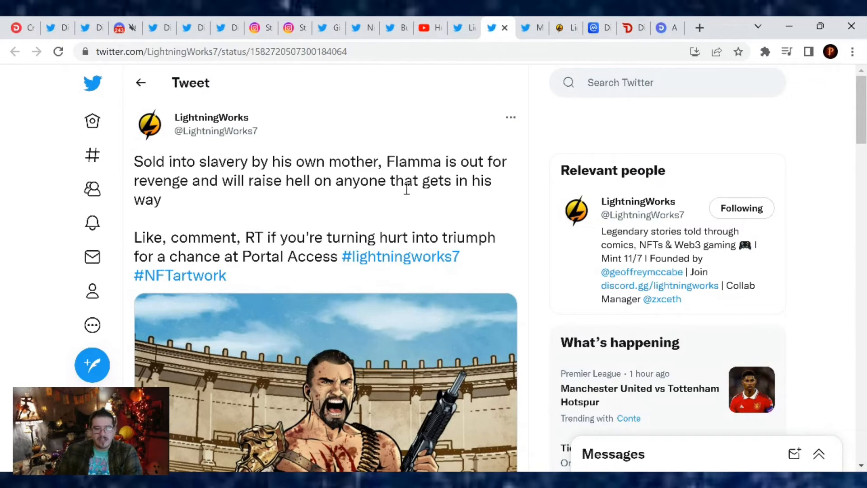
Scroll through the Flamma revenge tweet's gladiator artwork, then move to the lightningworks.io site
scroll("down", 3)
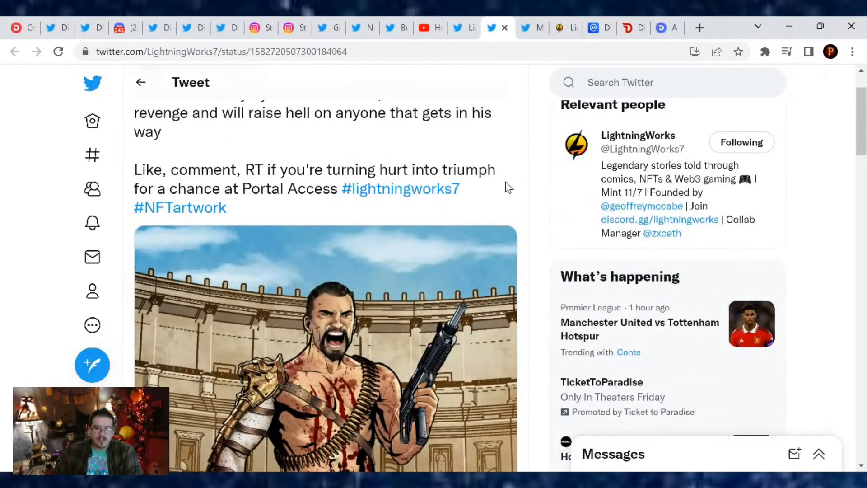
mouse_move(399, 189)
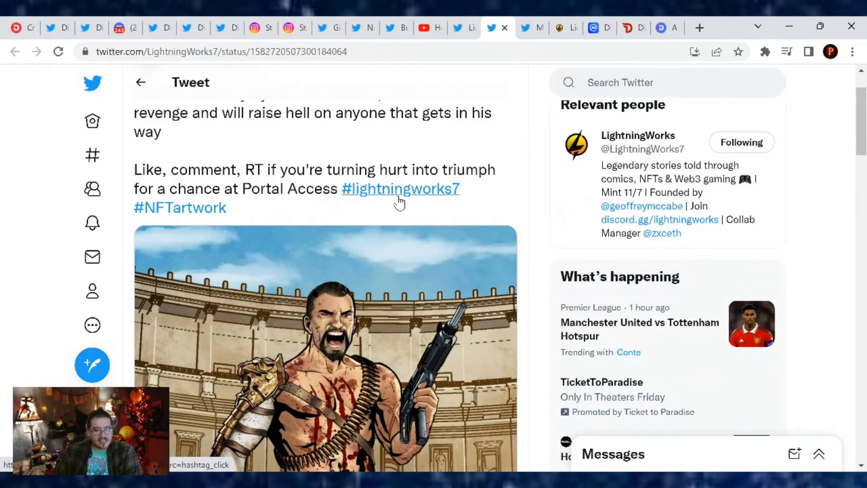
scroll("down", 3)
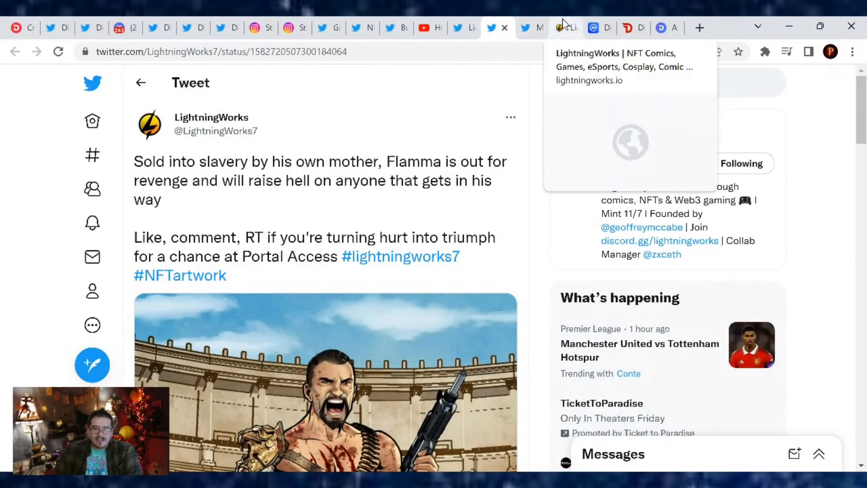
left_click(563, 28)
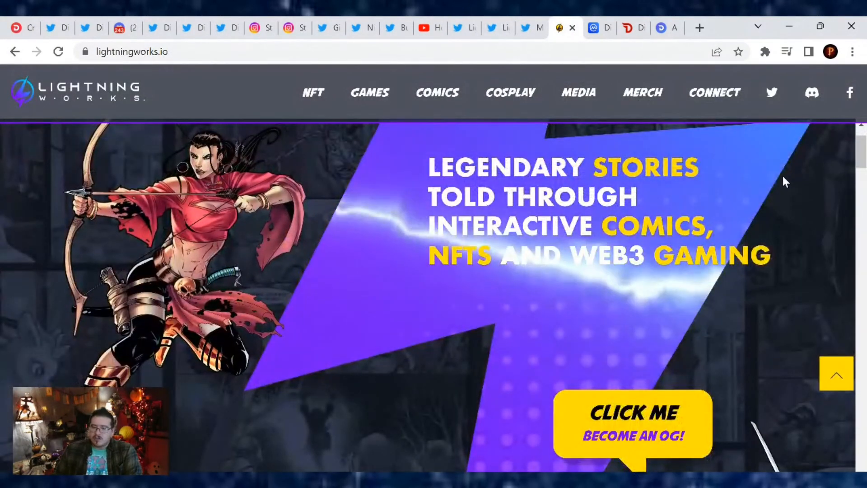
mouse_move(738, 245)
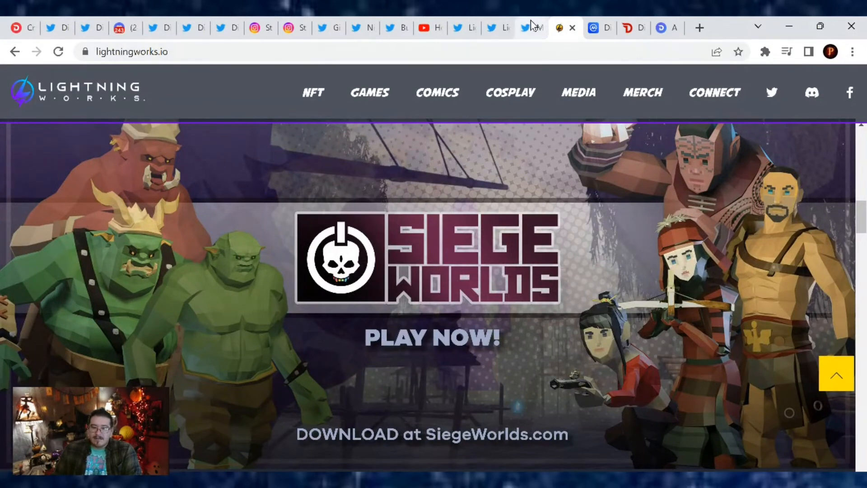
View the Siege Worlds and Divi tweet, scroll the site to the Siege Worlds banner, then move to CoinMarketCap's Divi page
left_click(531, 28)
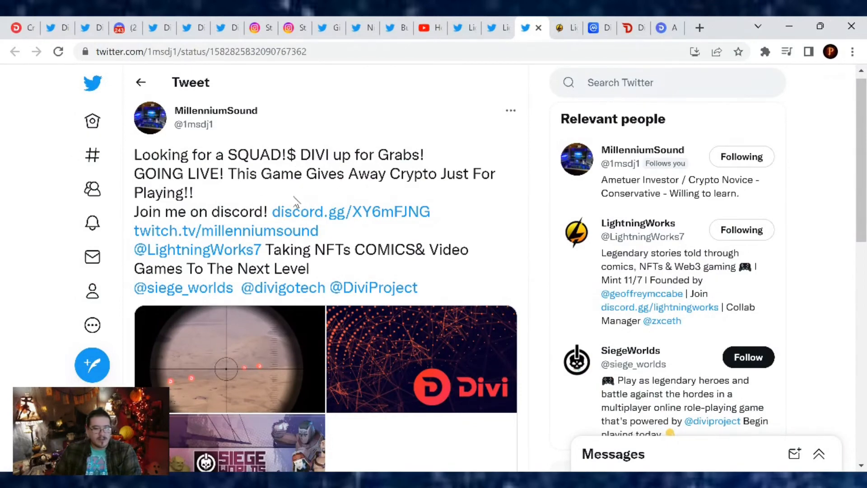
scroll("down", 3)
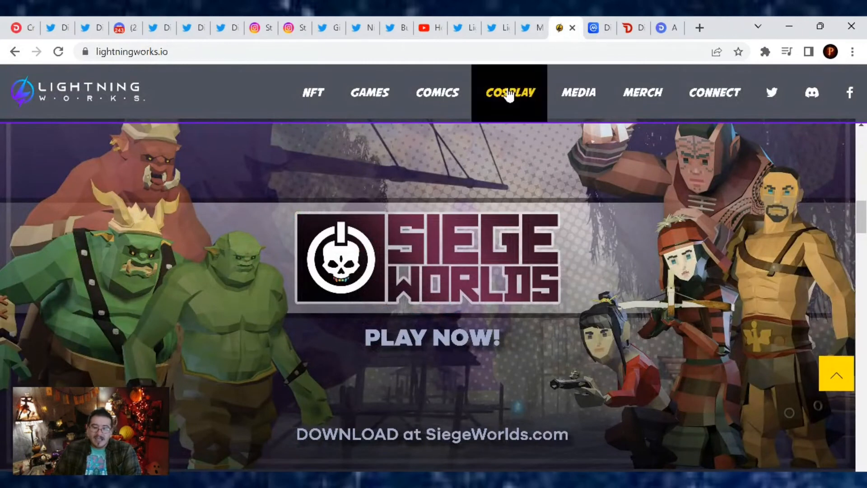
left_click(594, 28)
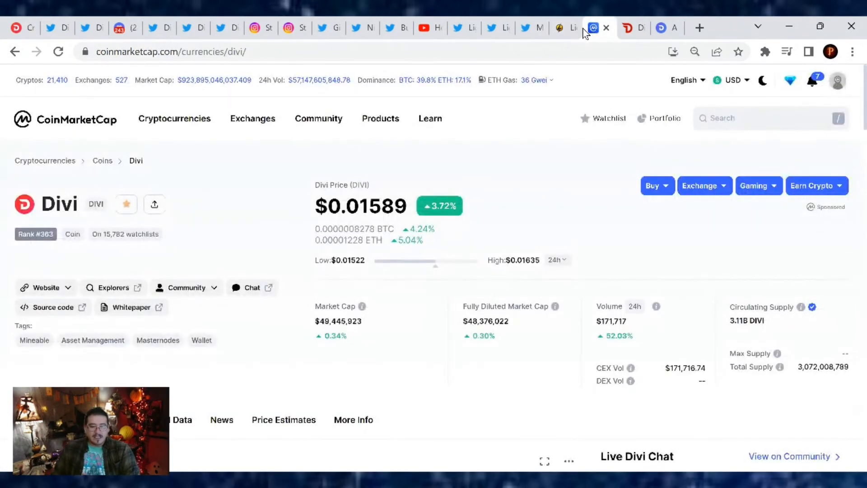
mouse_move(553, 130)
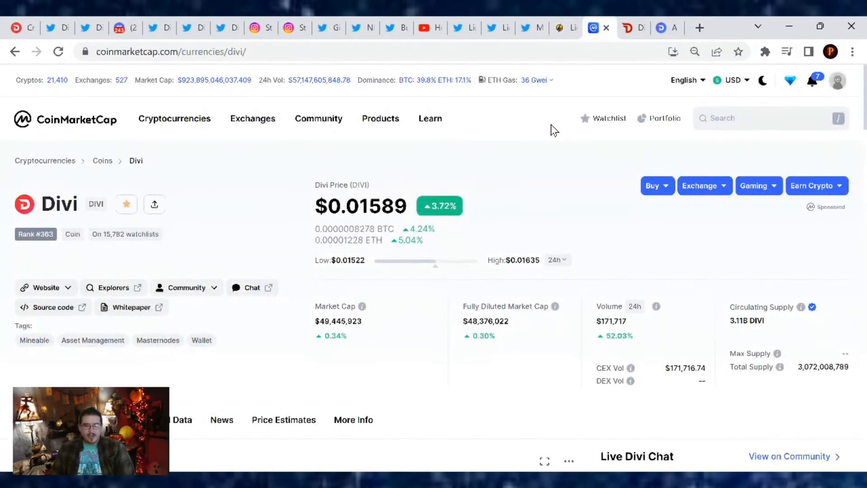
mouse_move(523, 173)
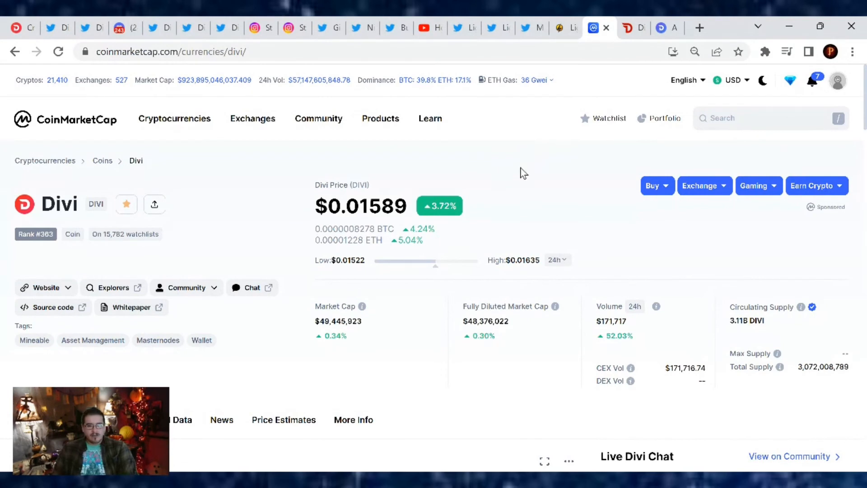
mouse_move(526, 191)
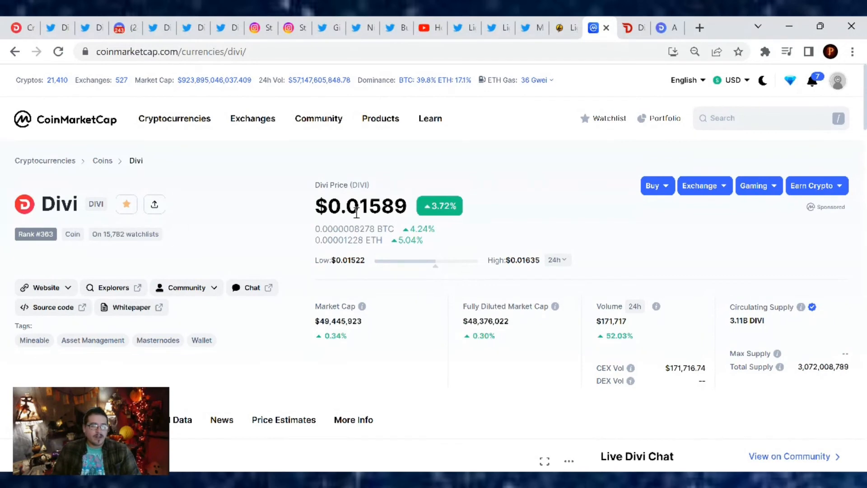
Scroll to the Divi to USD chart and live chat, then move to the diviwallet.com site
scroll("down", 3)
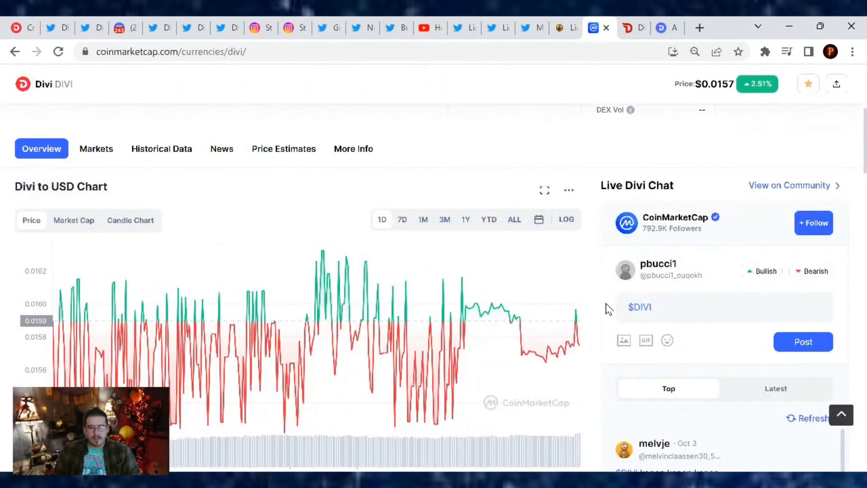
left_click(625, 28)
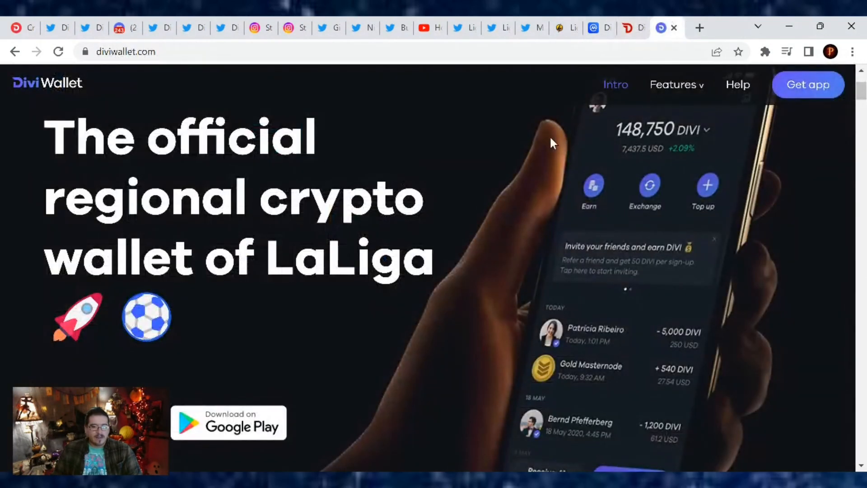
mouse_move(451, 209)
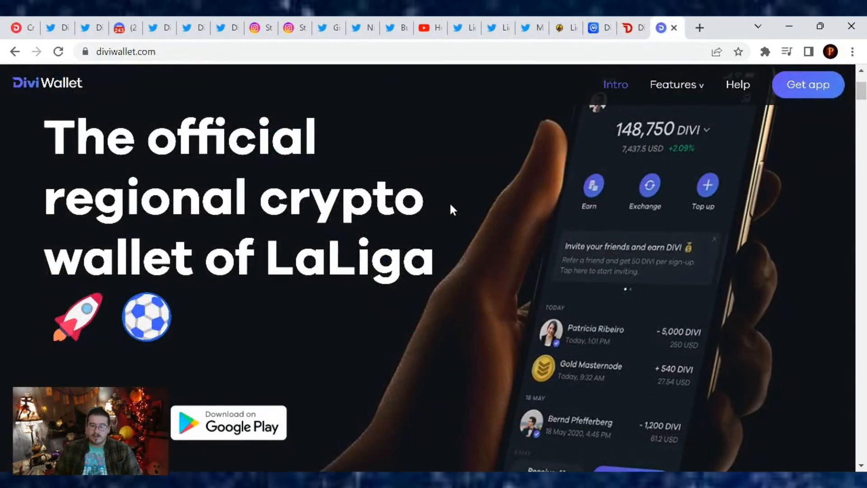
mouse_move(374, 182)
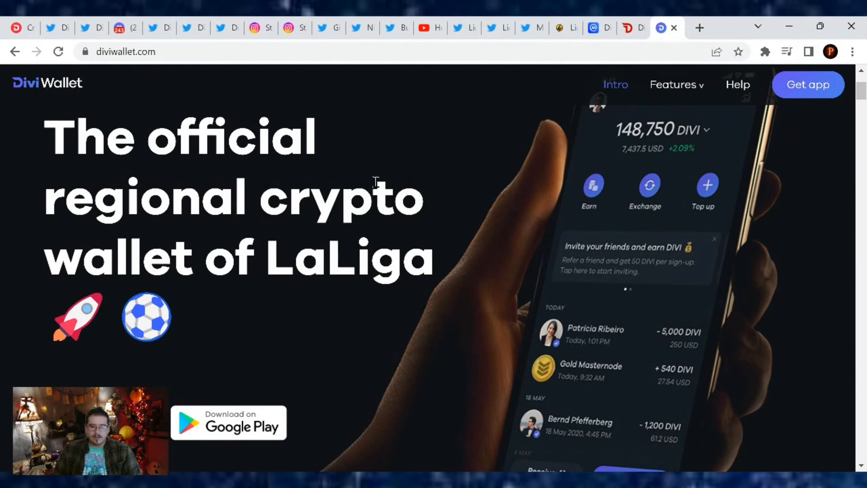
Scroll Divi Wallet's homepage through the buy-crypto and convert sections to instant payments
scroll("down", 3)
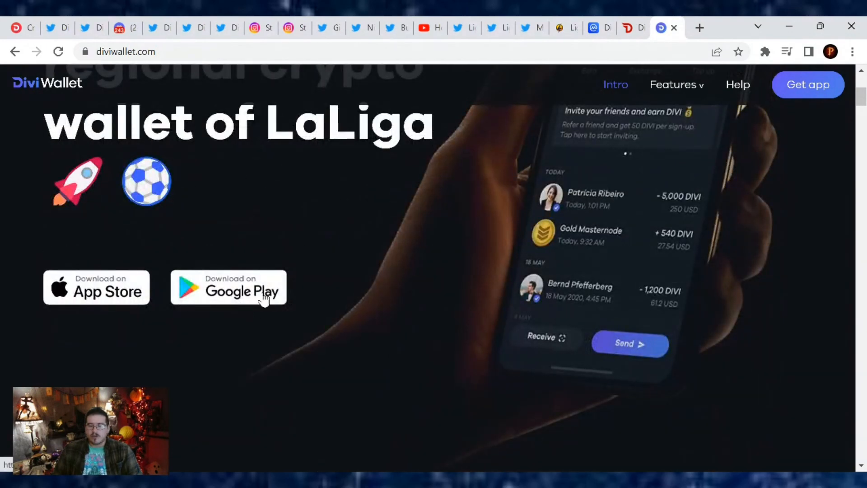
scroll("down", 3)
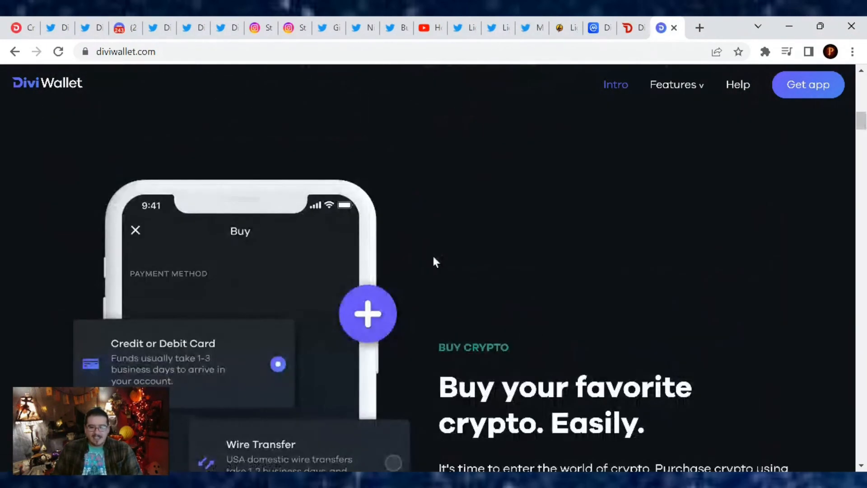
scroll("down", 3)
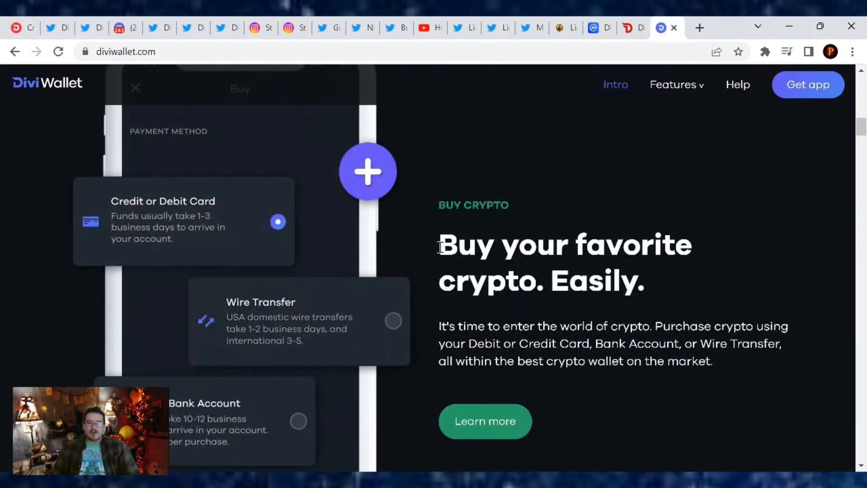
scroll("down", 3)
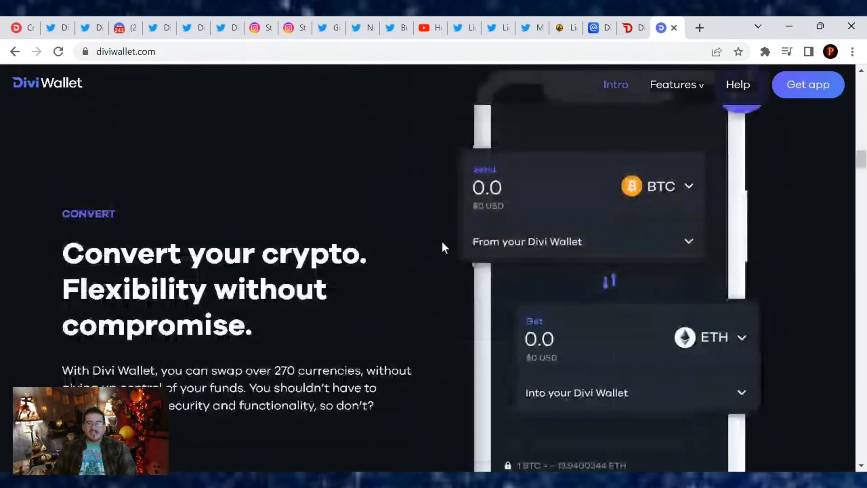
scroll("down", 3)
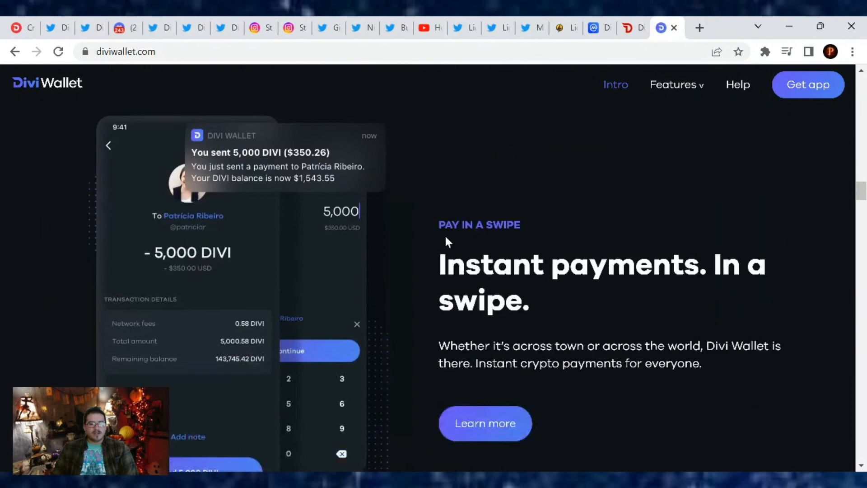